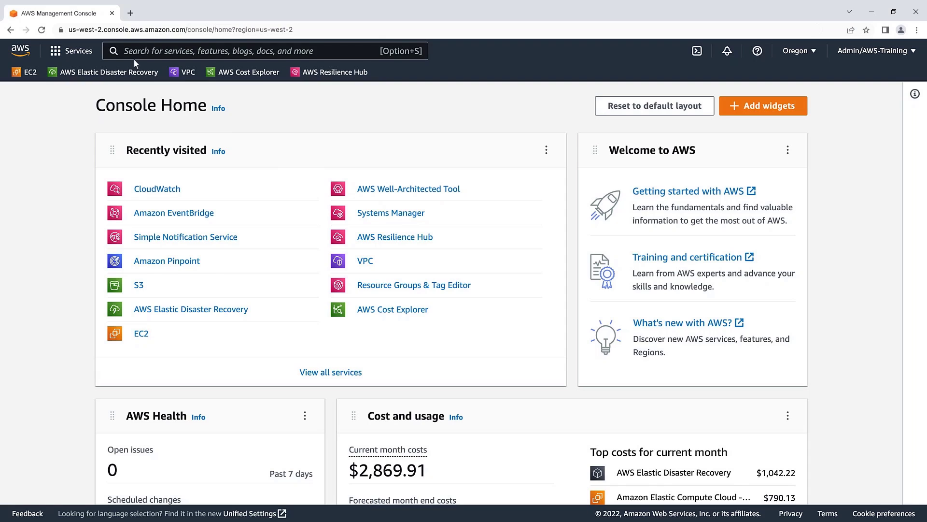
Search for cloudwatch and open the CloudWatch service overview.
text(cloudwatch)
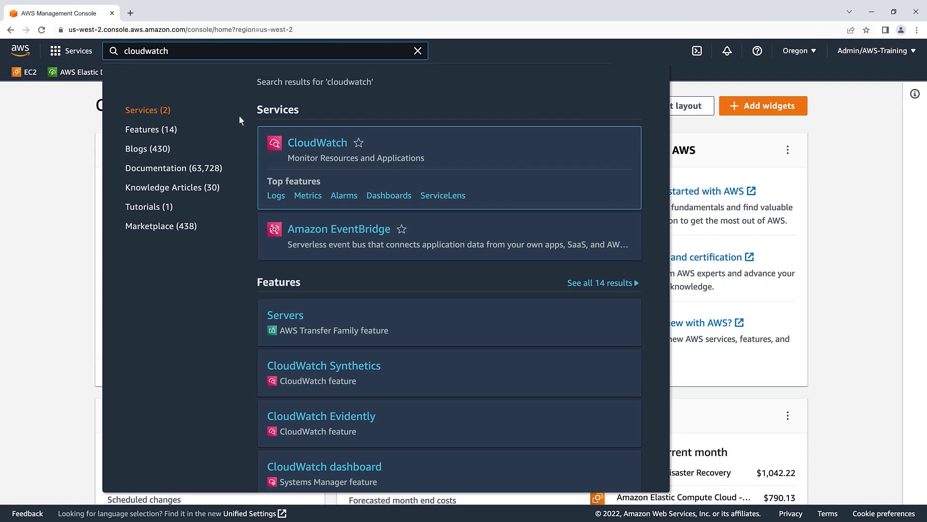
click(317, 142)
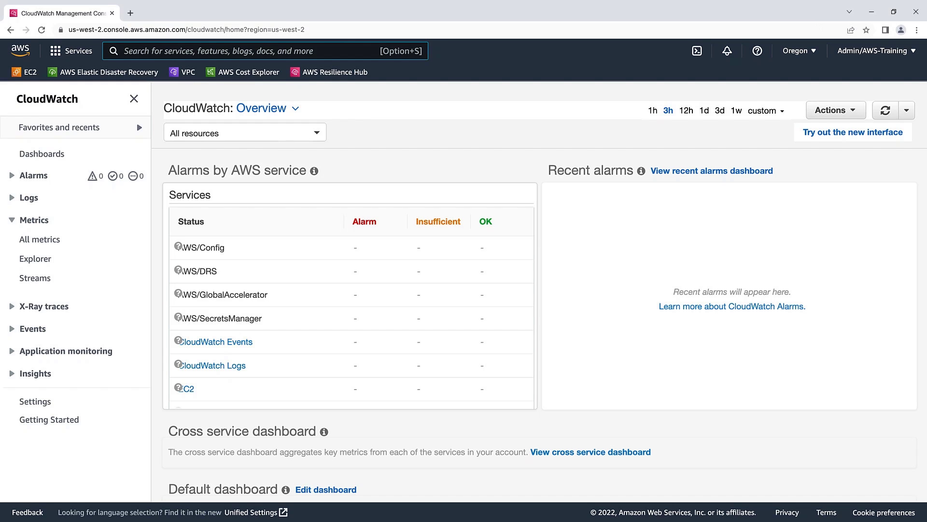
mouse_move(42, 153)
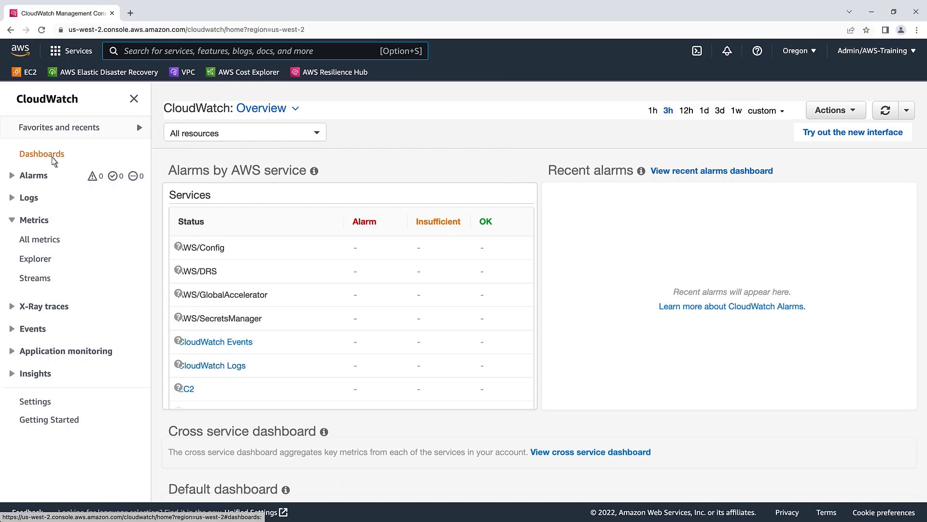
Create a new empty custom dashboard named DRS-Health-Dashboard.
click(41, 154)
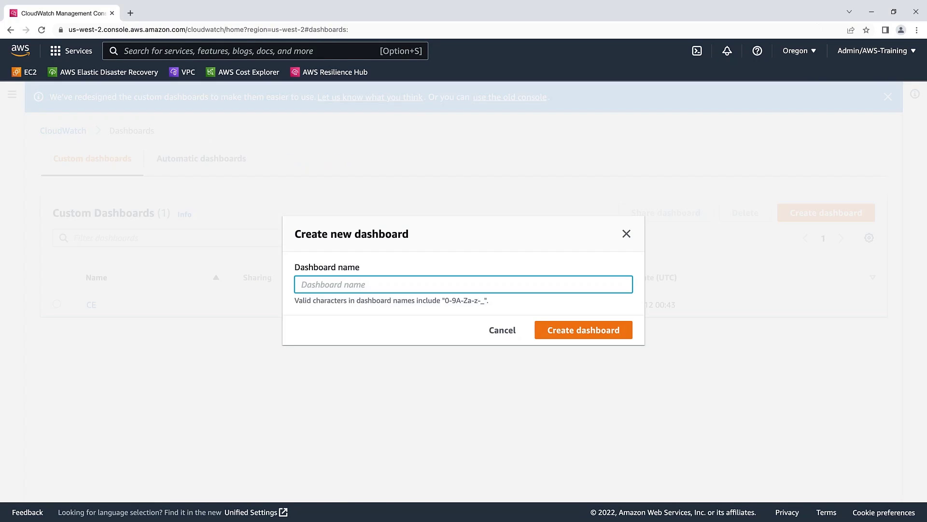
mouse_move(700, 235)
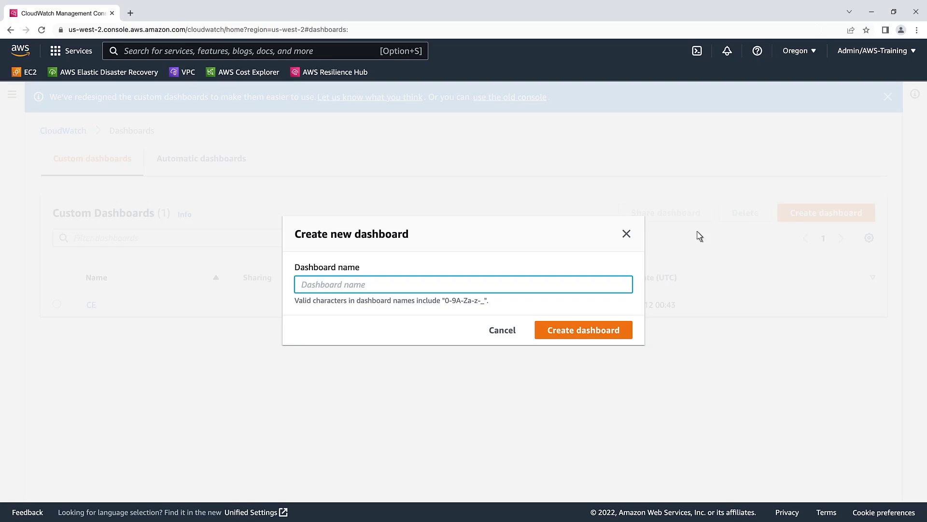
text(DRS-Health)
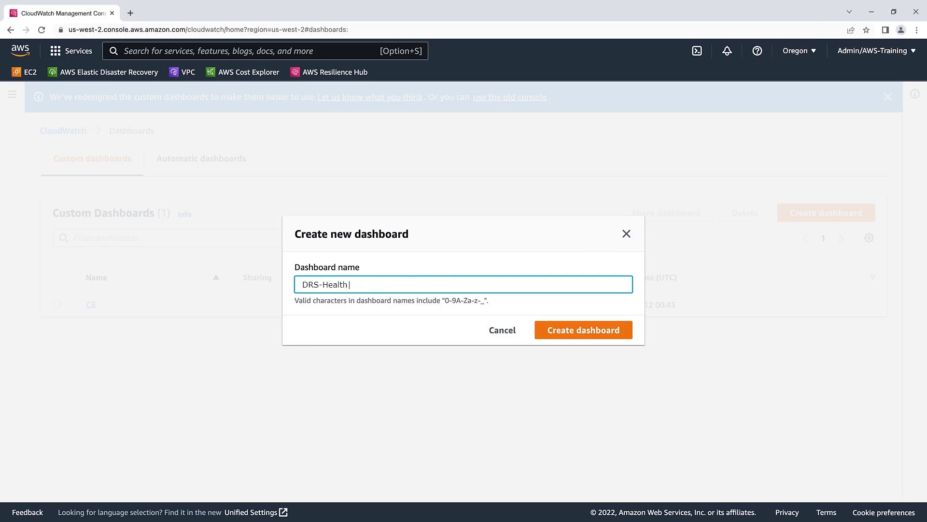
text(-Dashboard)
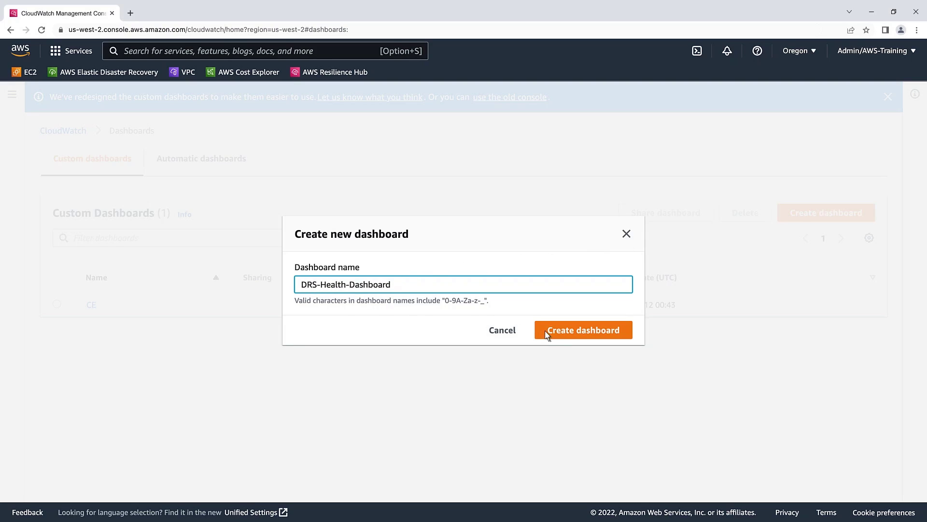
click(583, 329)
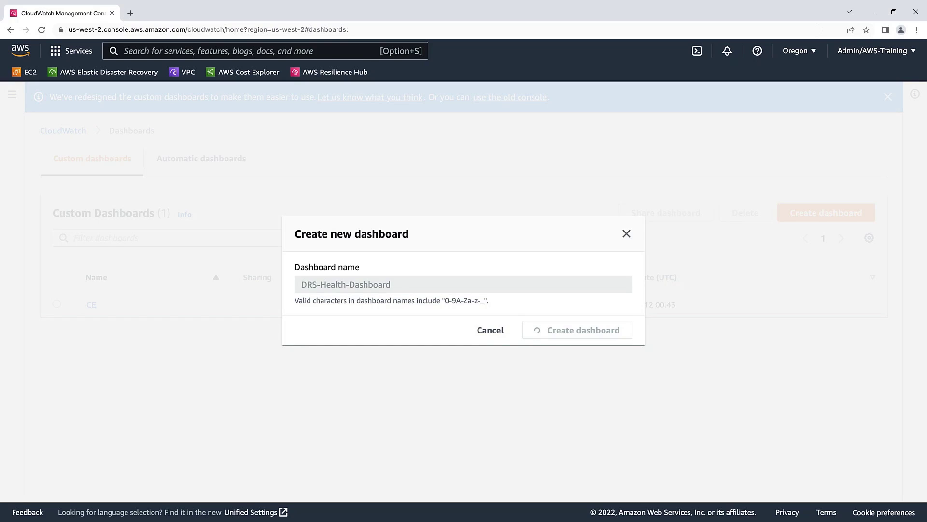
click(578, 330)
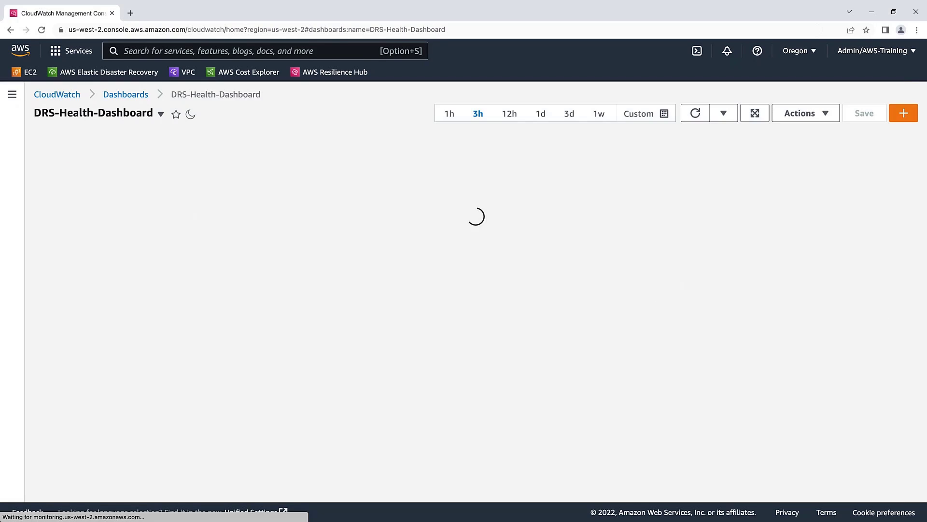
Start a line-graph metrics widget and browse to DRS metrics by source server.
click(904, 113)
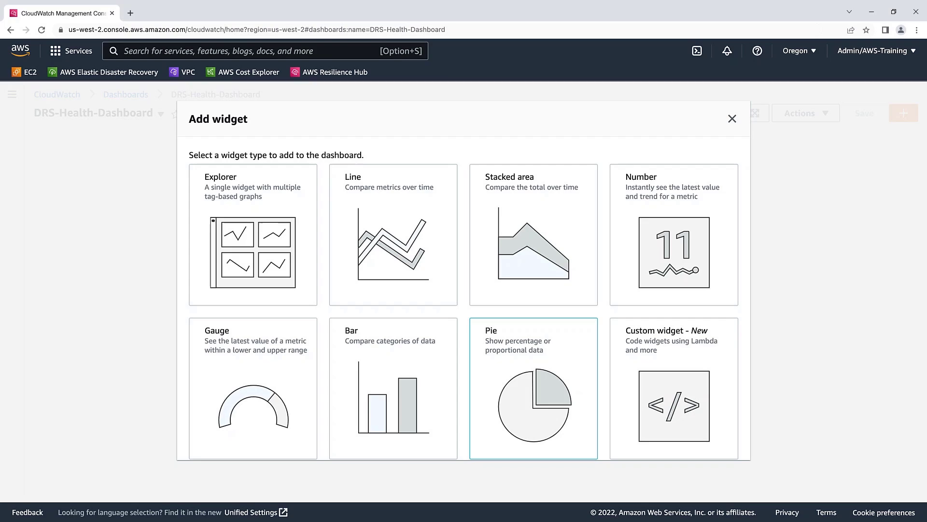
mouse_move(400, 217)
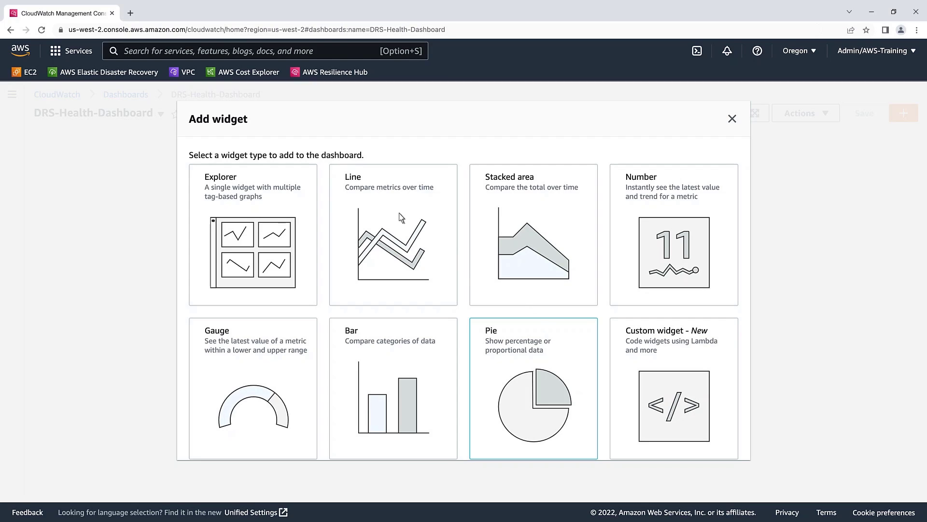
click(533, 388)
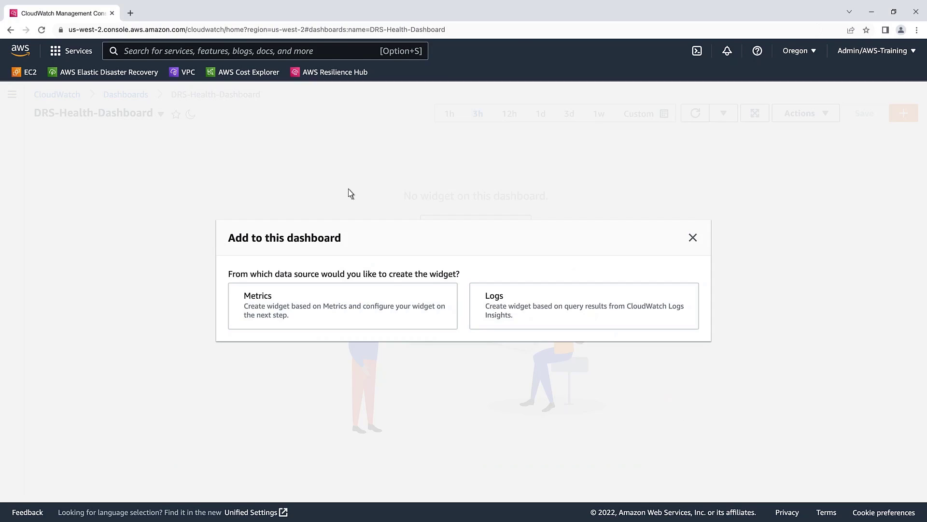
click(341, 305)
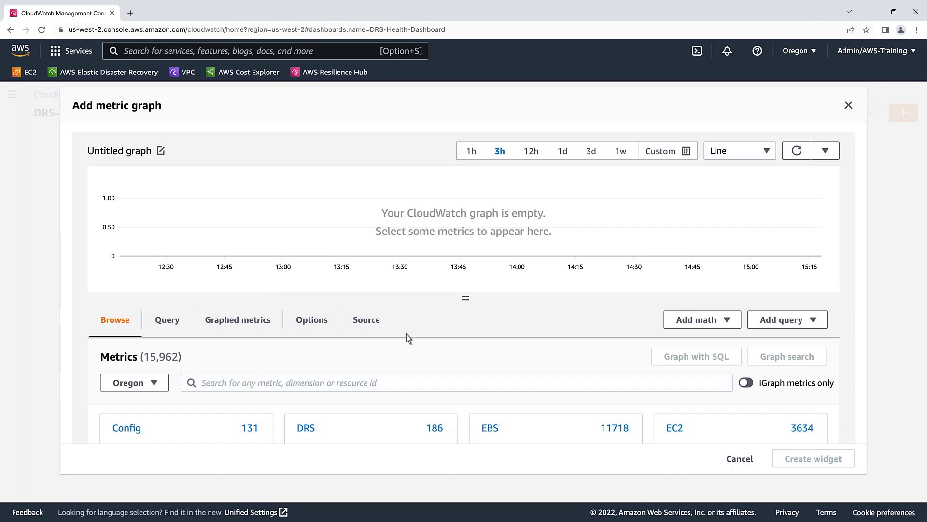
scroll(down, 3)
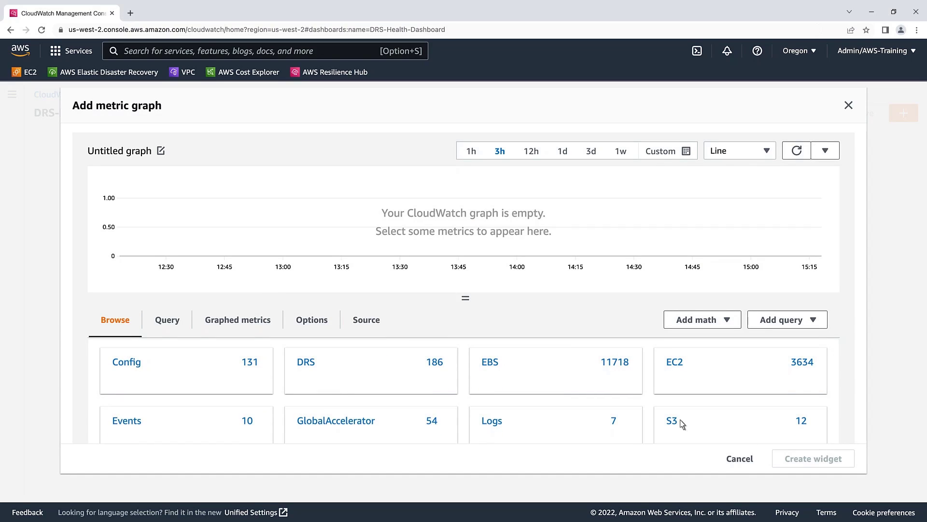
mouse_move(306, 363)
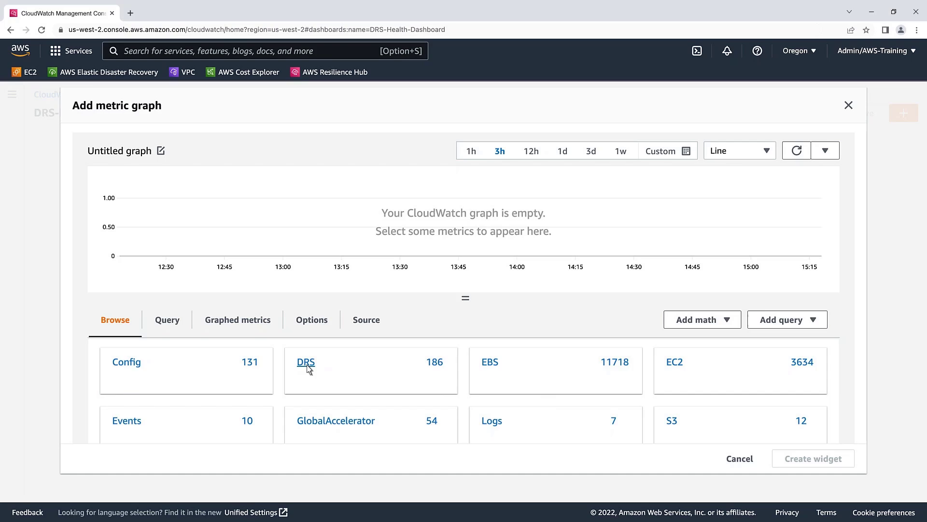
click(306, 363)
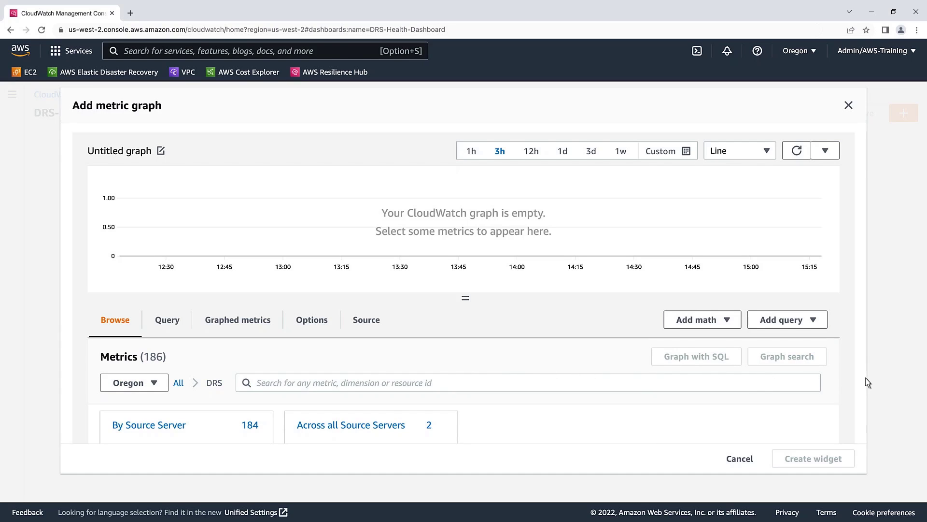
scroll(down, 3)
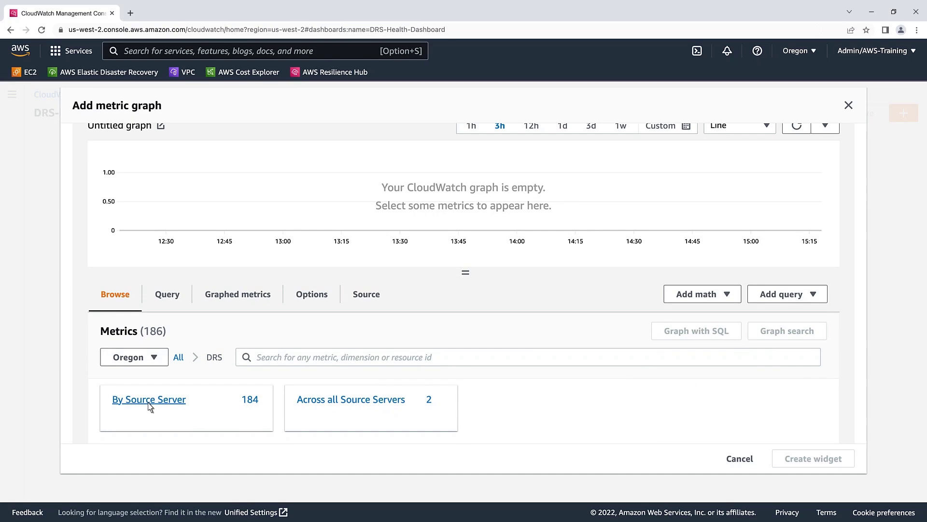
click(149, 399)
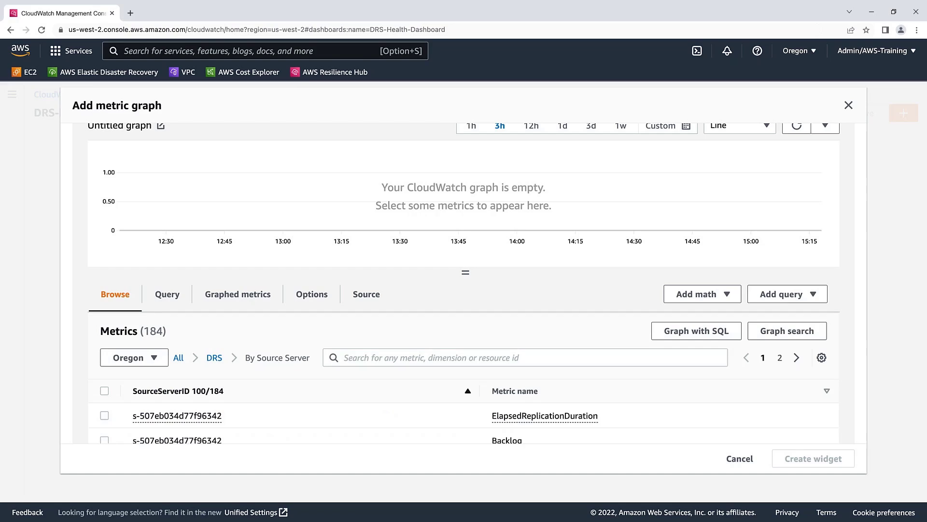
mouse_move(185, 400)
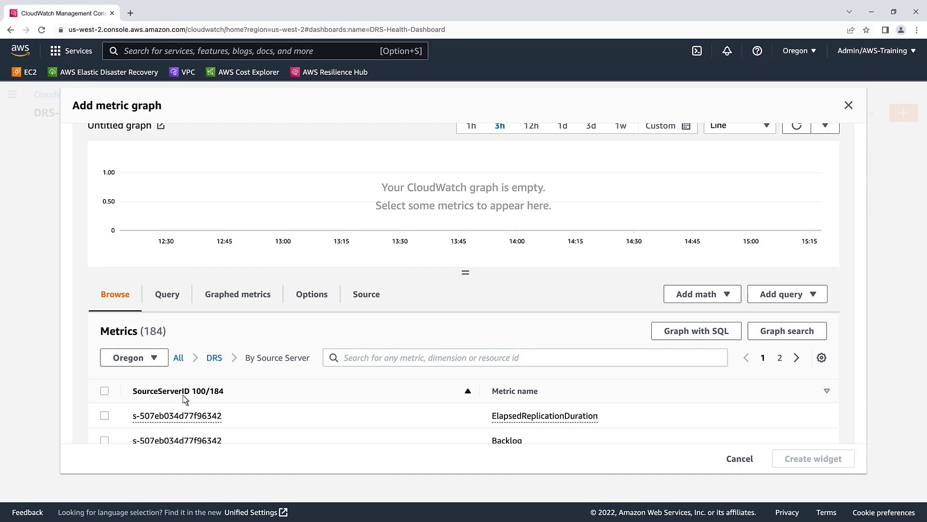
Filter to LagDuration, select all 59 source servers and create the widget.
text(LagDurati)
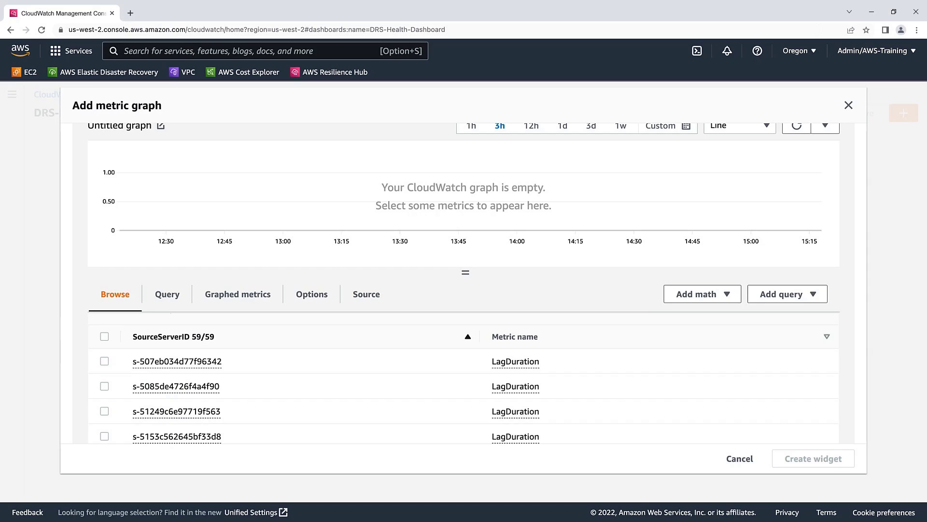
mouse_move(589, 348)
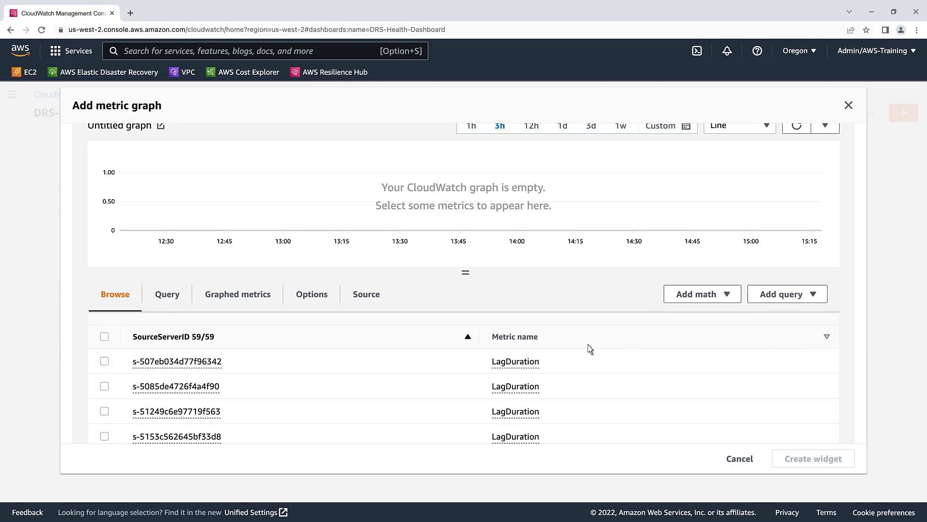
click(104, 336)
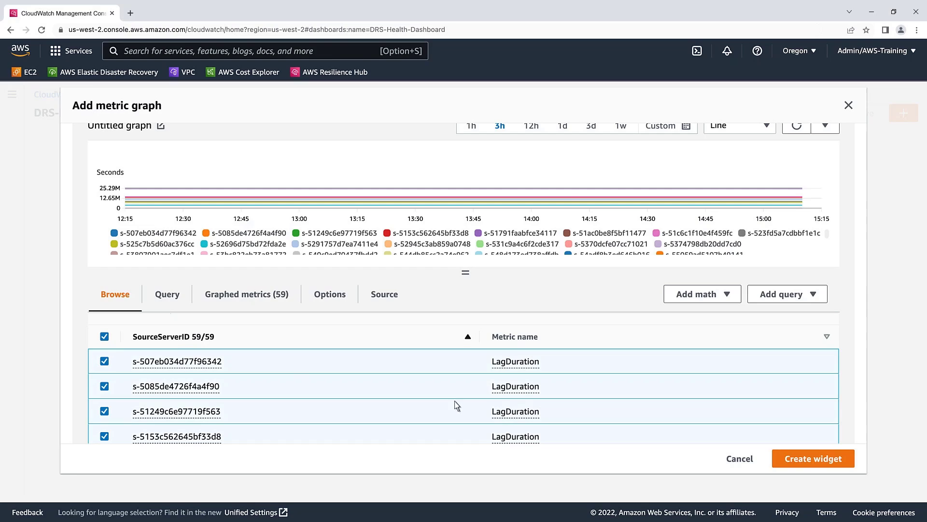
click(813, 458)
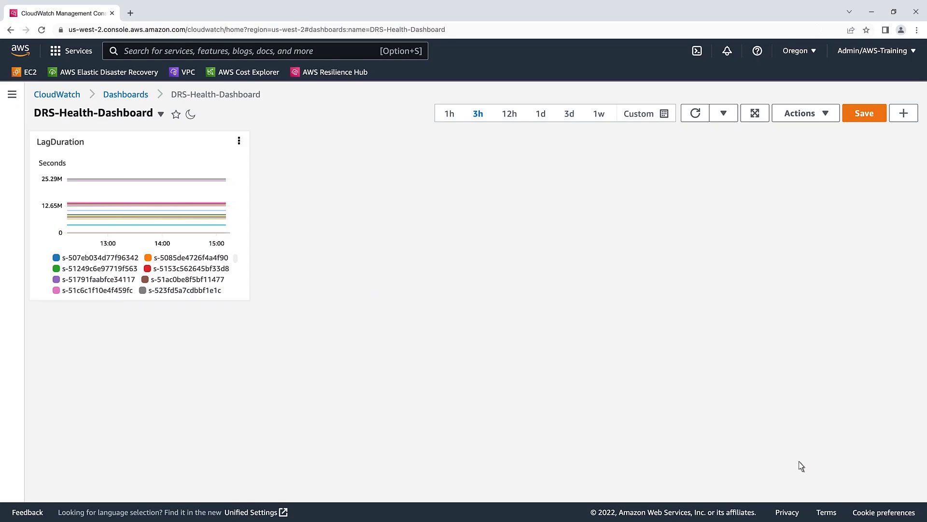
Add a Backlog graph widget covering all 59 DRS source servers.
click(903, 113)
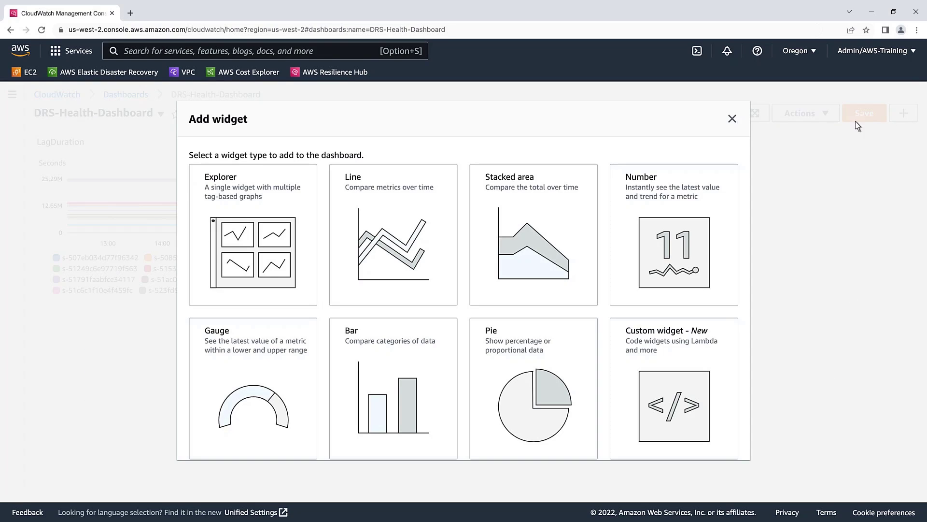
click(393, 235)
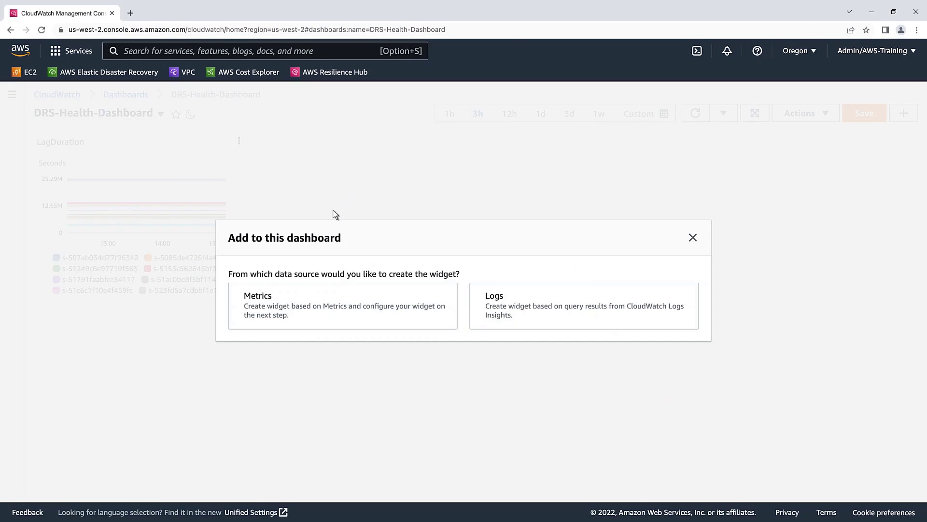
click(342, 304)
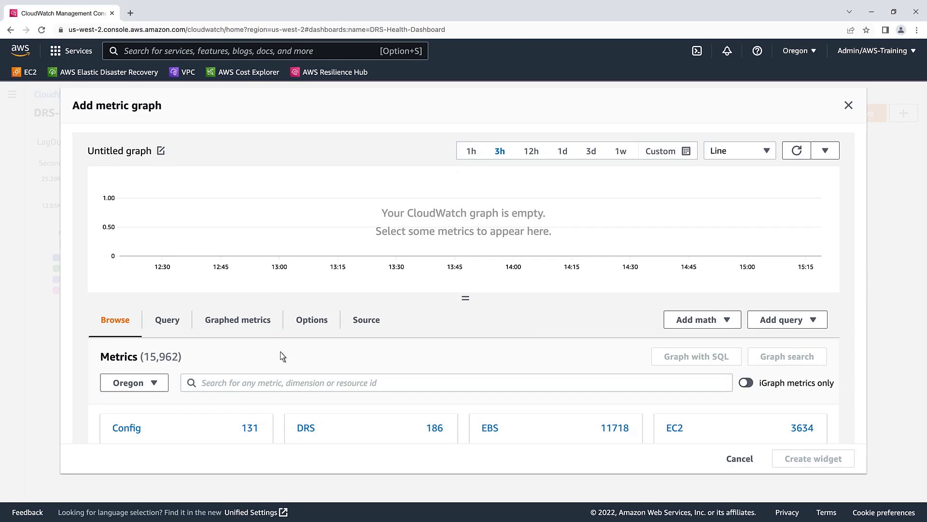
click(305, 428)
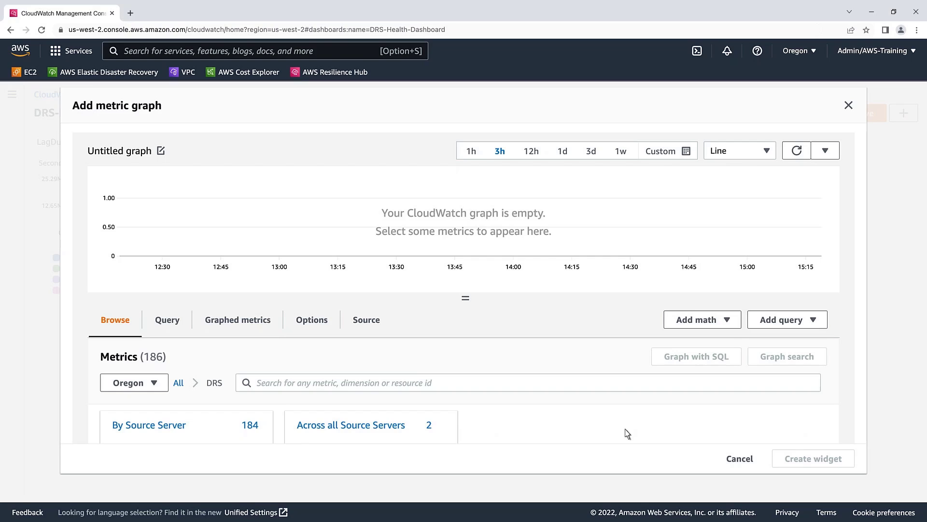
scroll(down, 3)
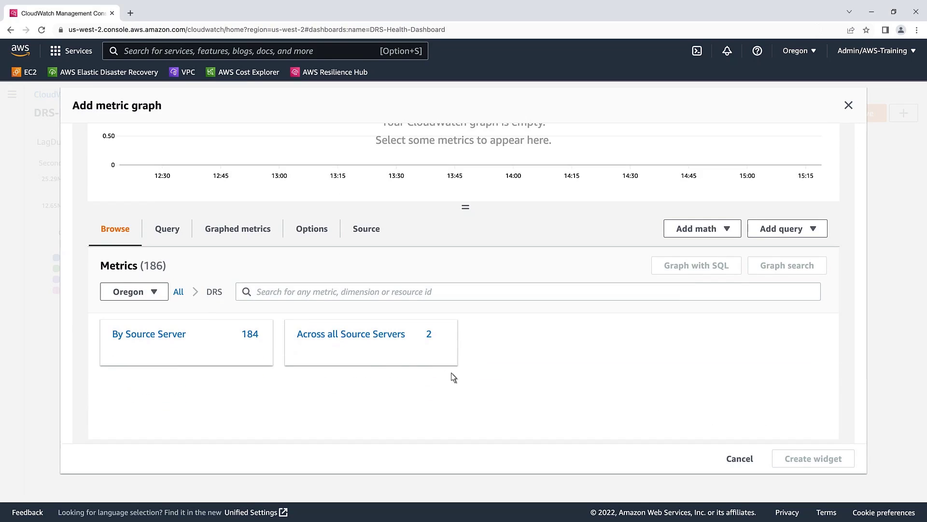
click(149, 334)
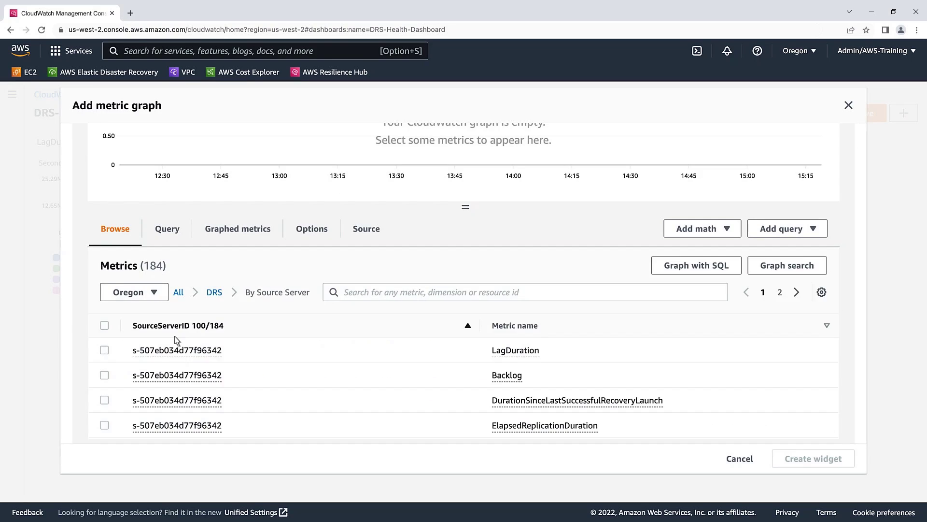
text(Backl)
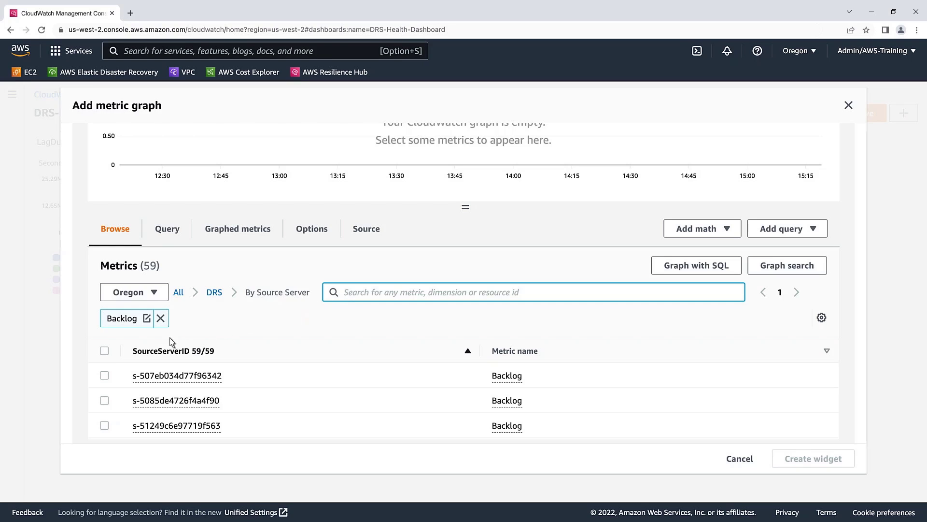
click(104, 350)
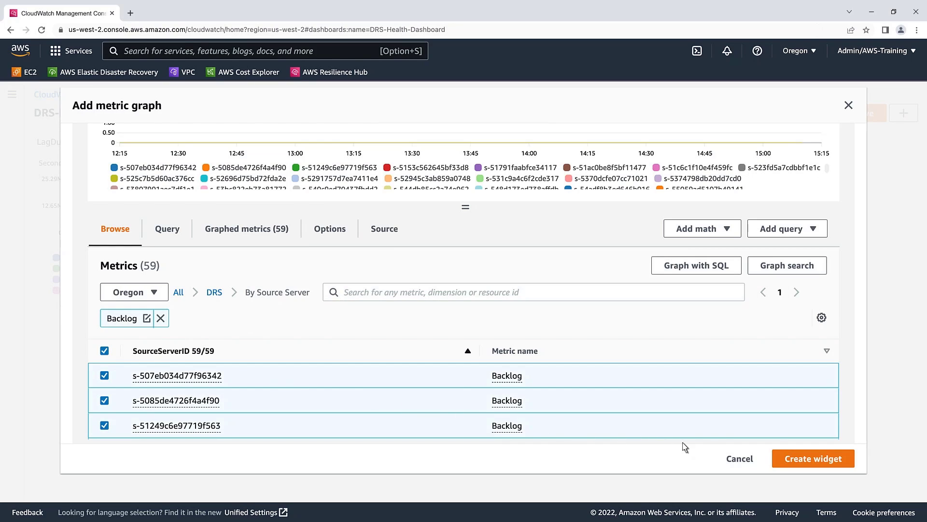
click(813, 458)
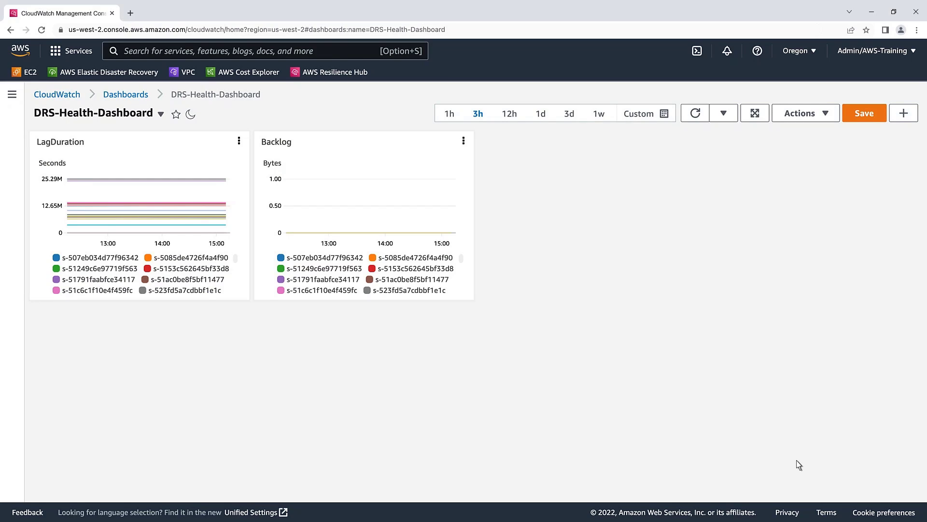
Start another metrics widget and browse to EC2 per-instance metrics.
click(903, 113)
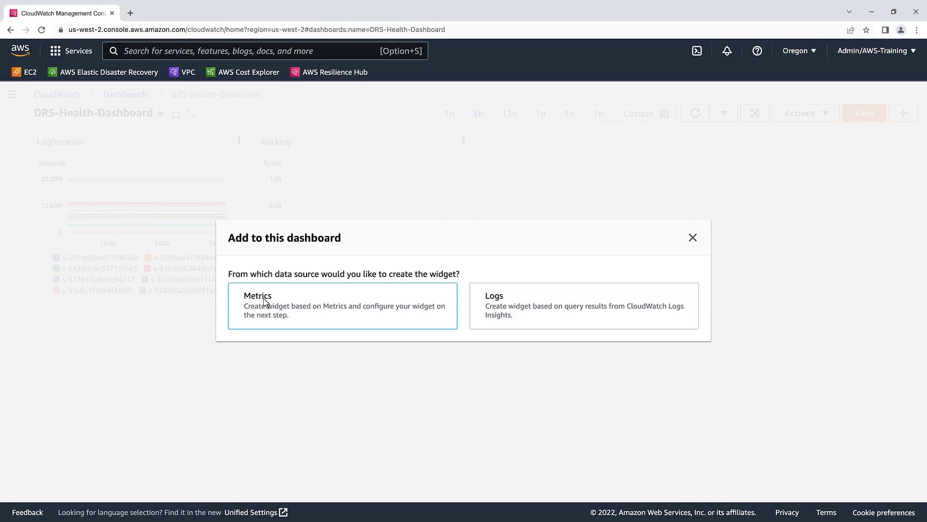
click(342, 304)
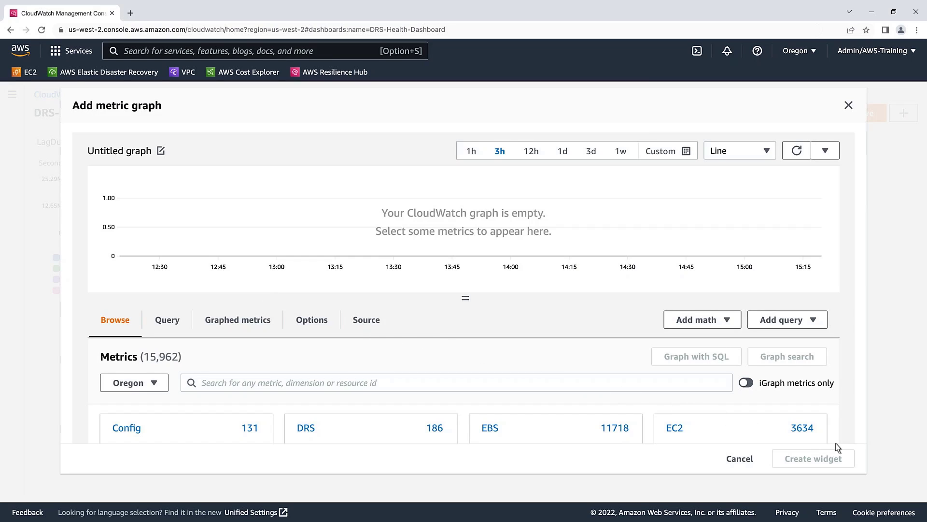
scroll(down, 3)
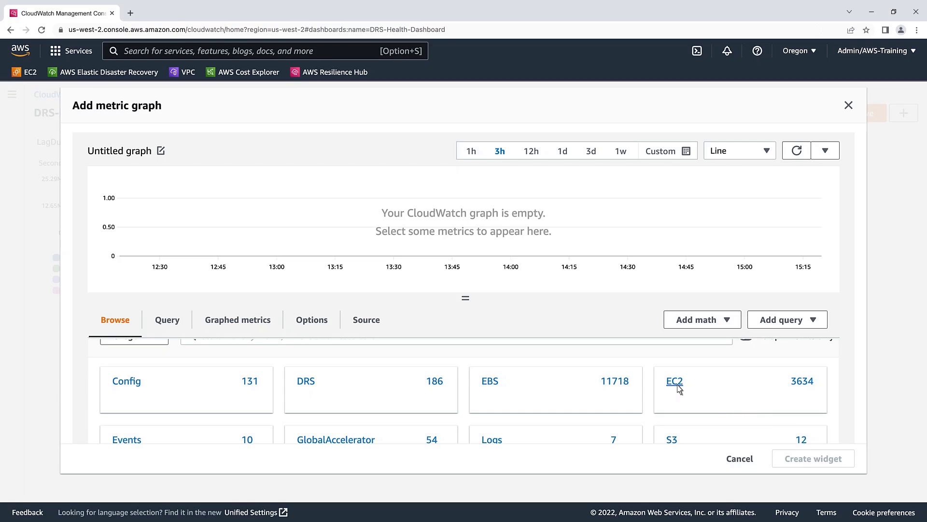
click(673, 380)
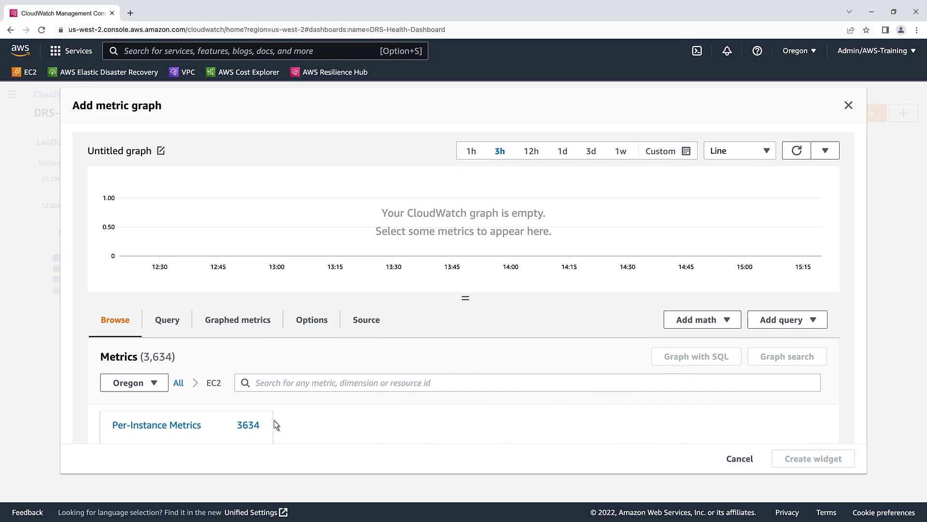
click(156, 425)
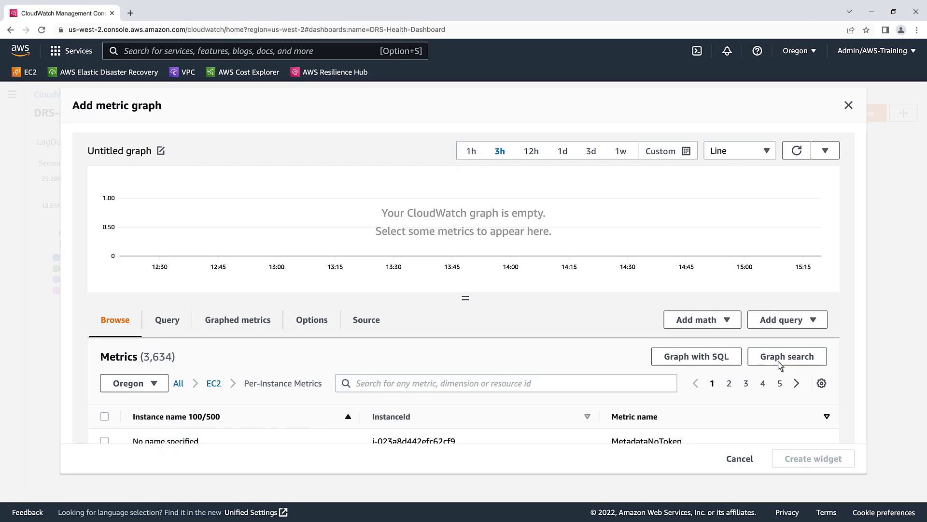
scroll(down, 3)
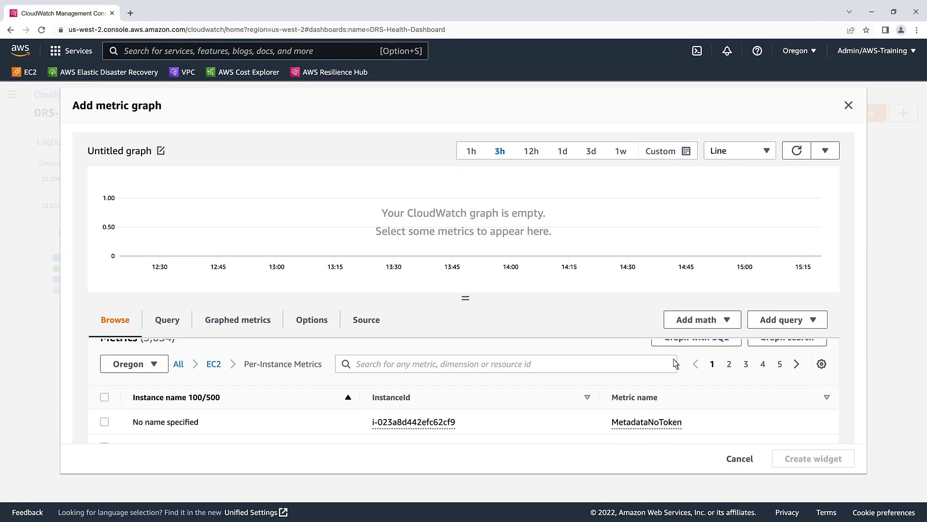
Filter to NetworkIn, select the replication server instances and create the widget.
text(NetworkIn)
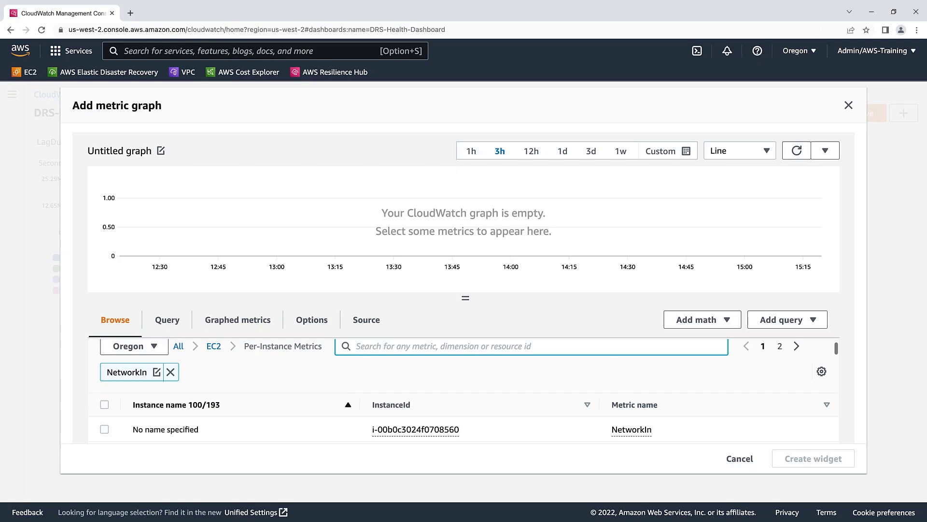
mouse_move(487, 396)
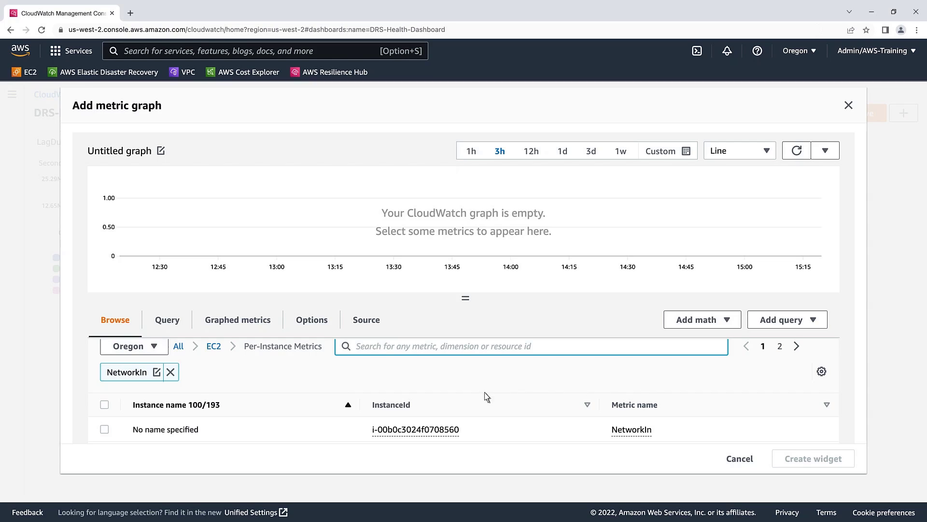
click(348, 404)
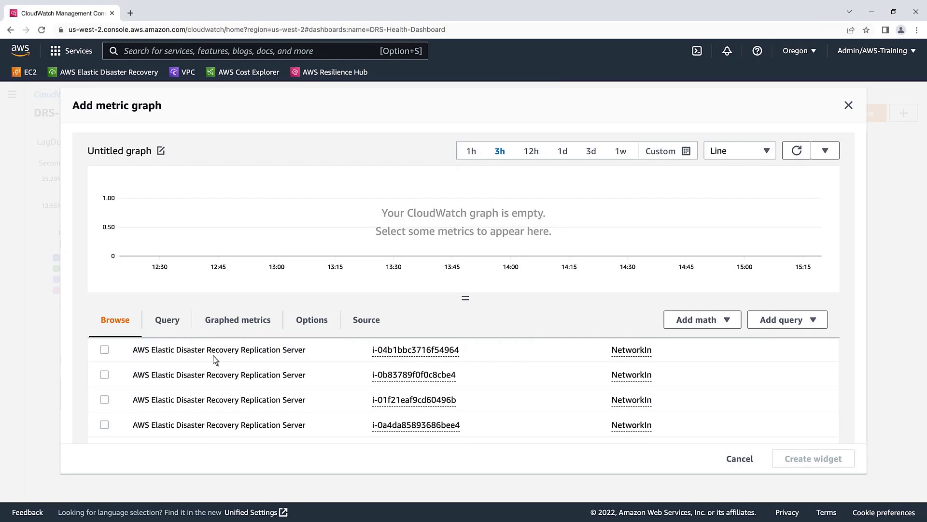
click(105, 348)
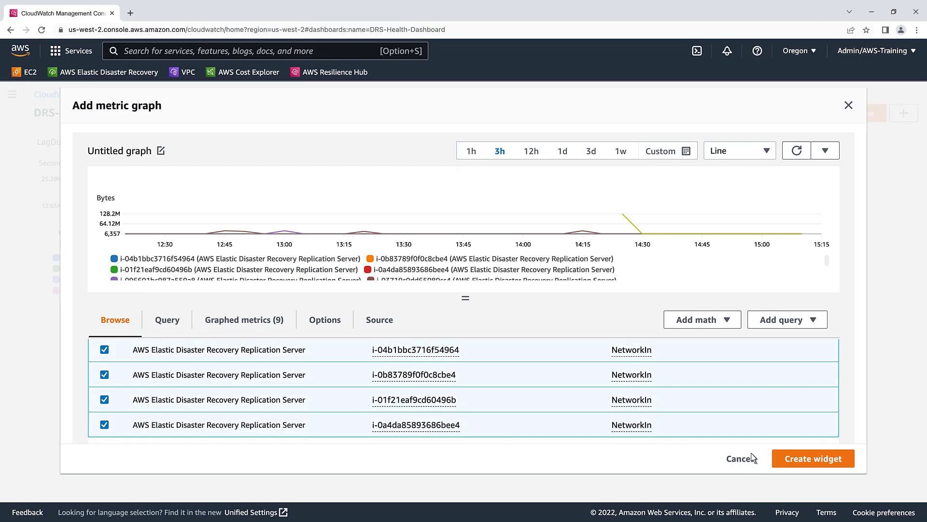
click(812, 457)
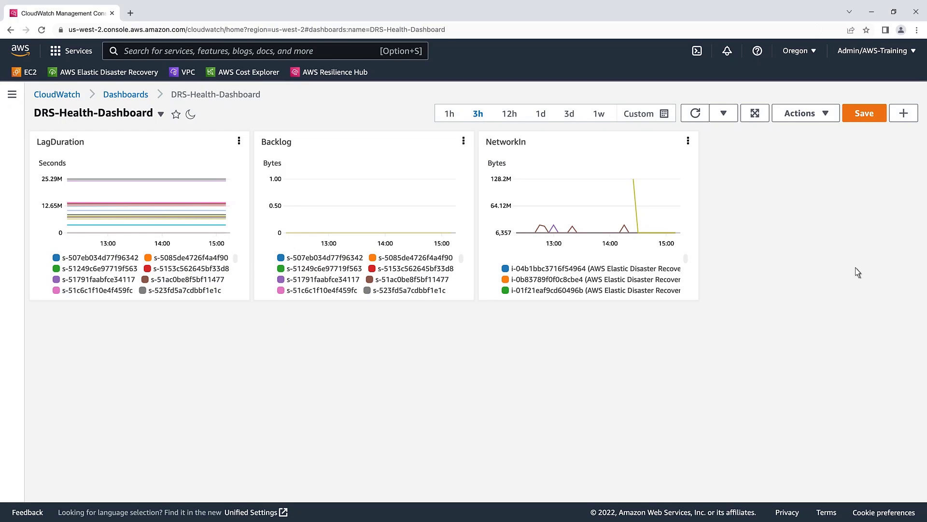
Add a CPUUtilization graph widget for the DRS replication server EC2 instances.
click(903, 113)
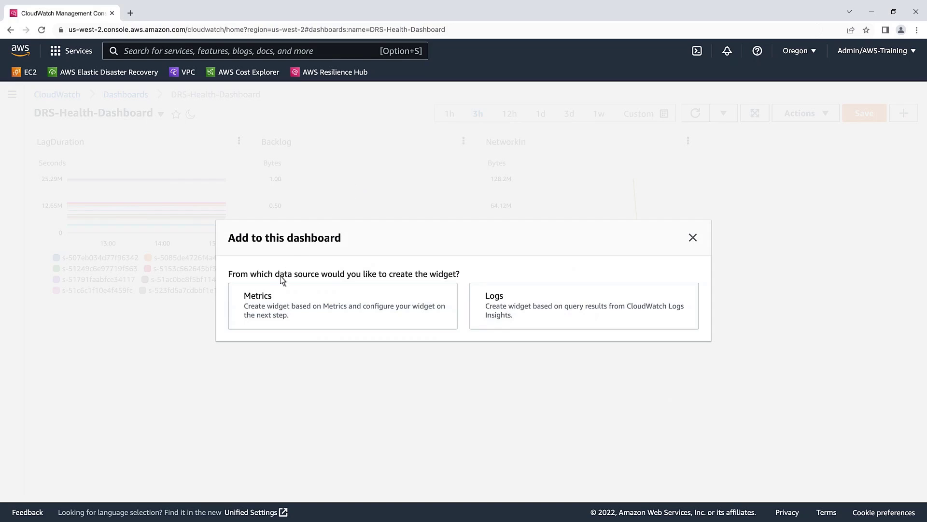
click(341, 304)
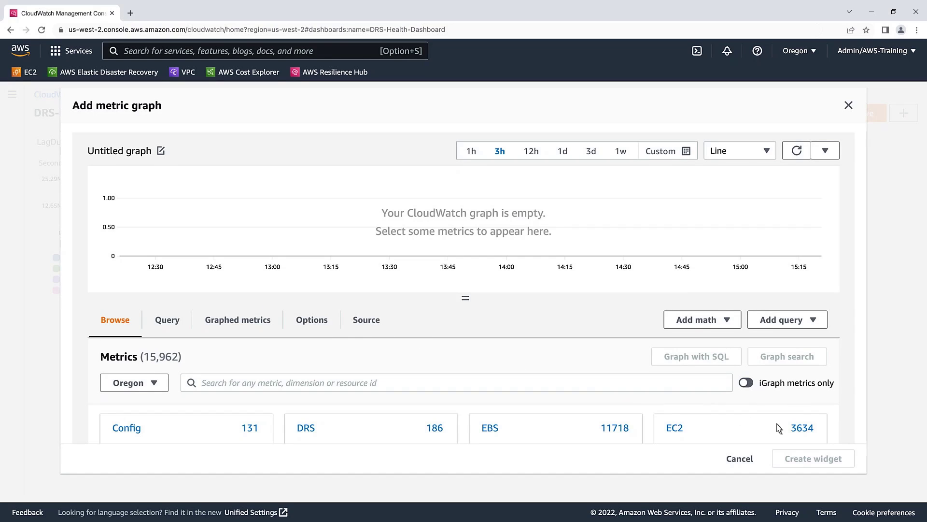
scroll(down, 3)
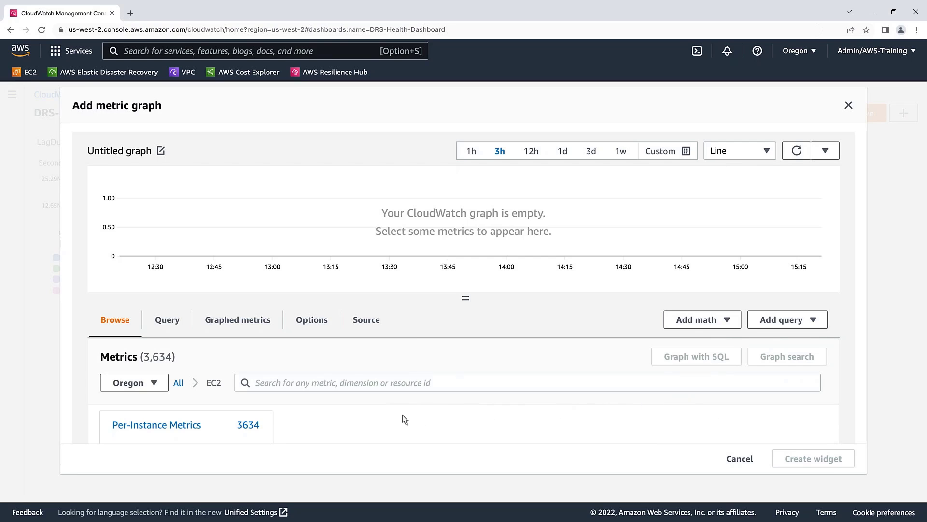
click(156, 425)
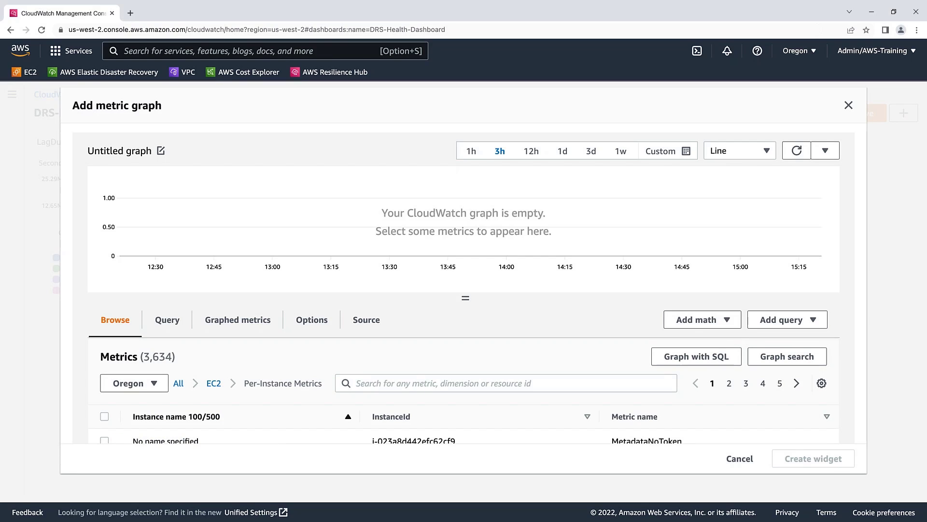
mouse_move(359, 391)
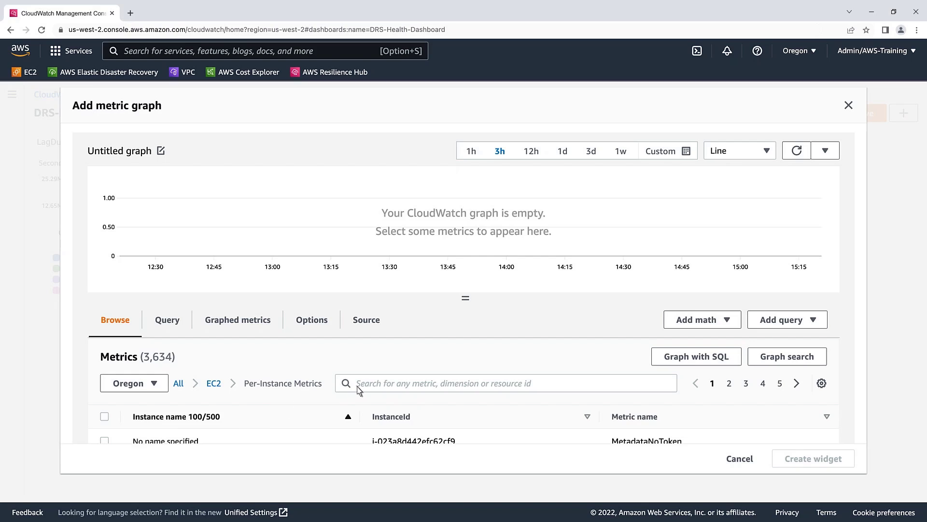
text(CPUUtilization)
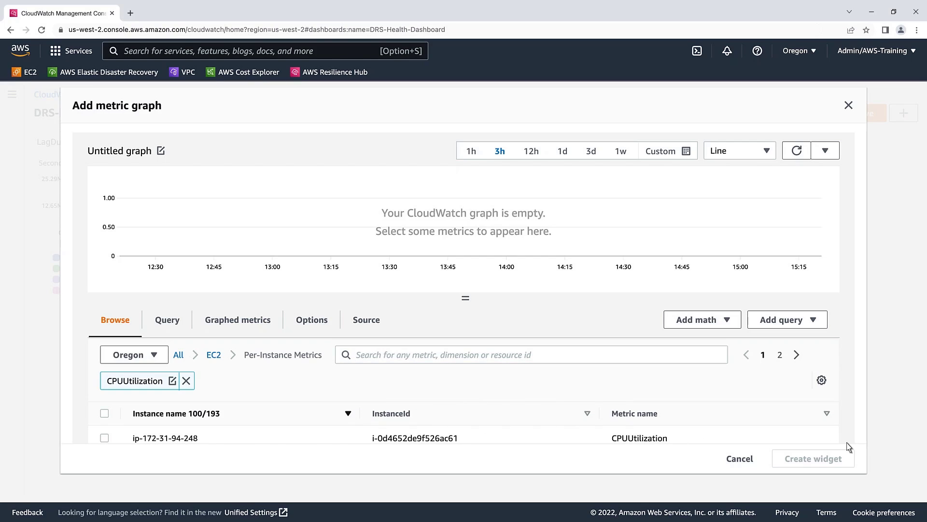
scroll(down, 3)
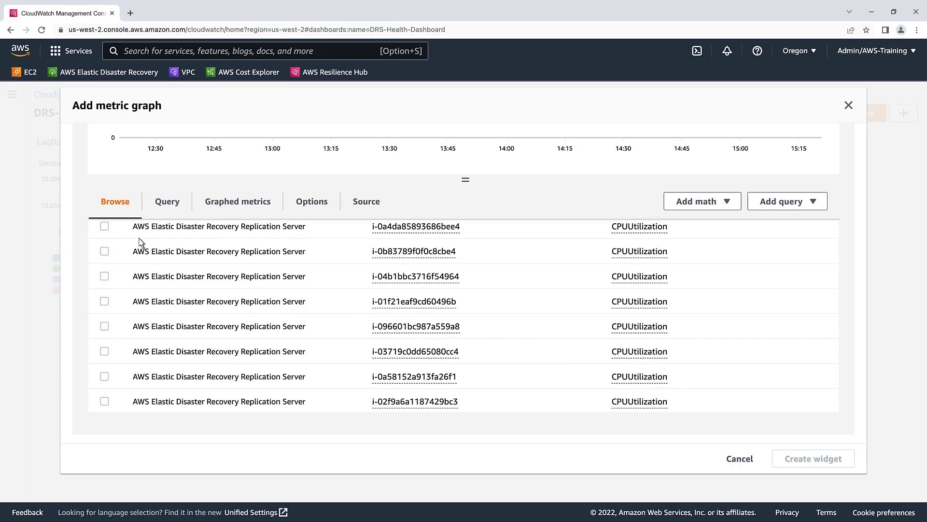
click(105, 226)
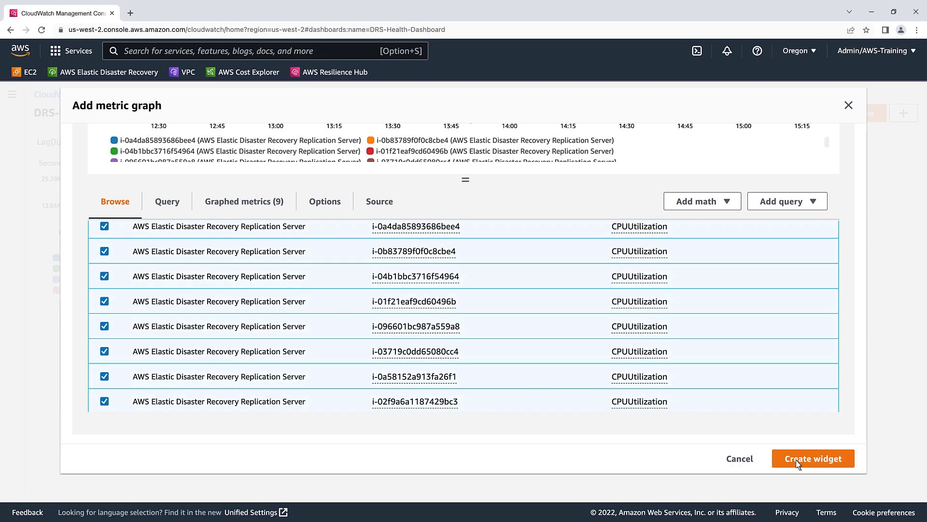
click(813, 458)
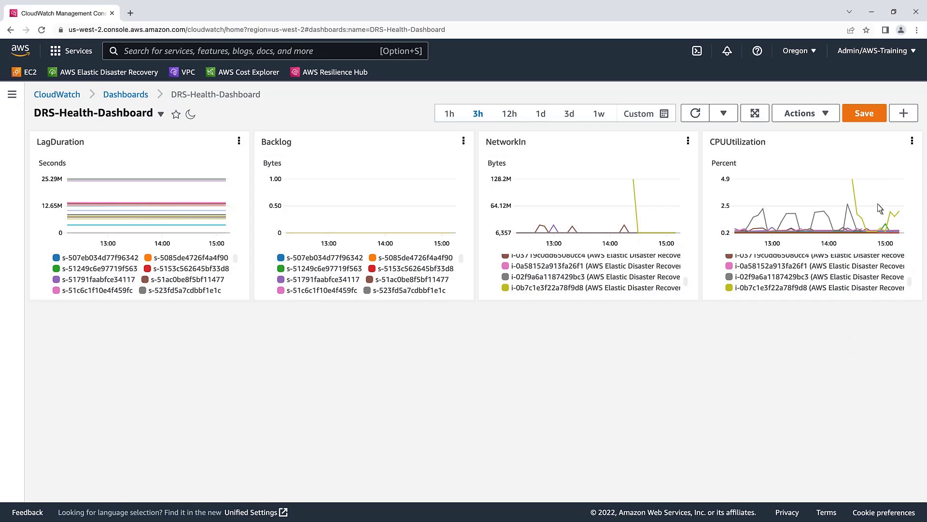
Start a fifth line-graph metrics widget and browse to EC2 per-instance metrics.
click(903, 113)
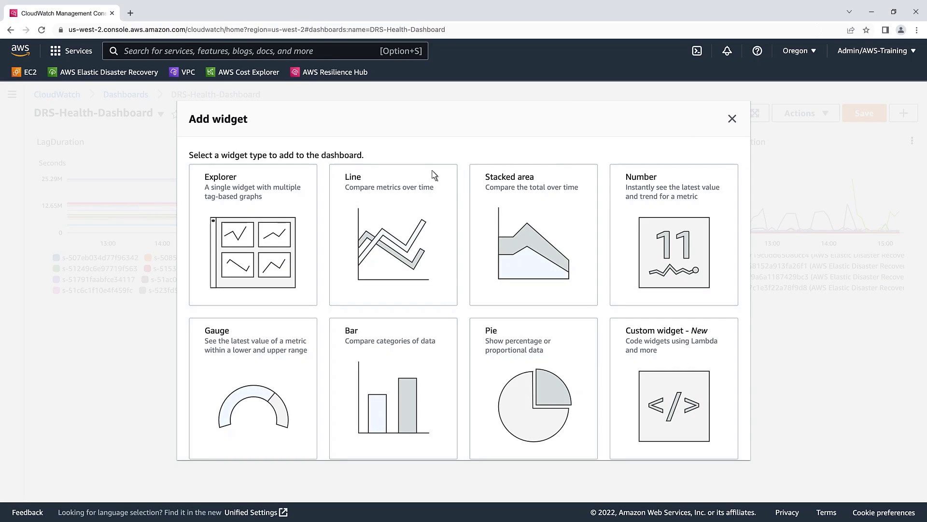
click(393, 235)
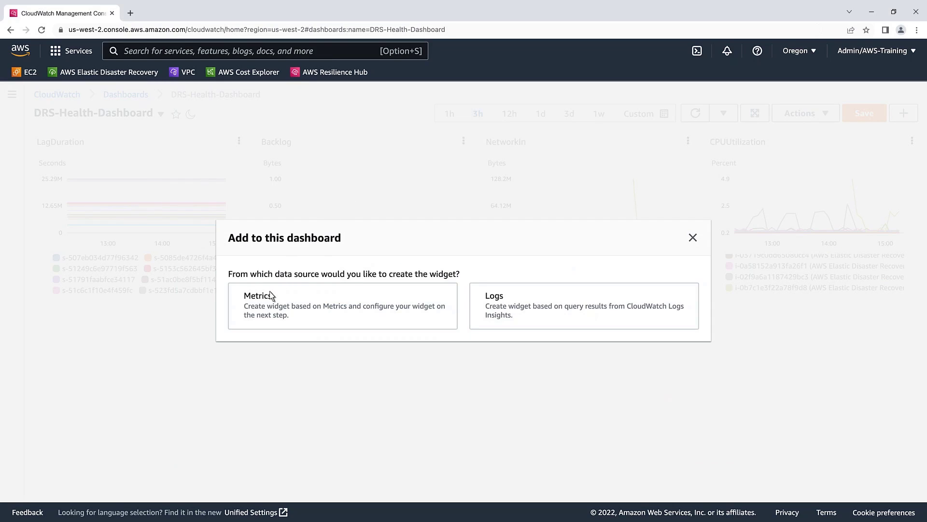
click(342, 304)
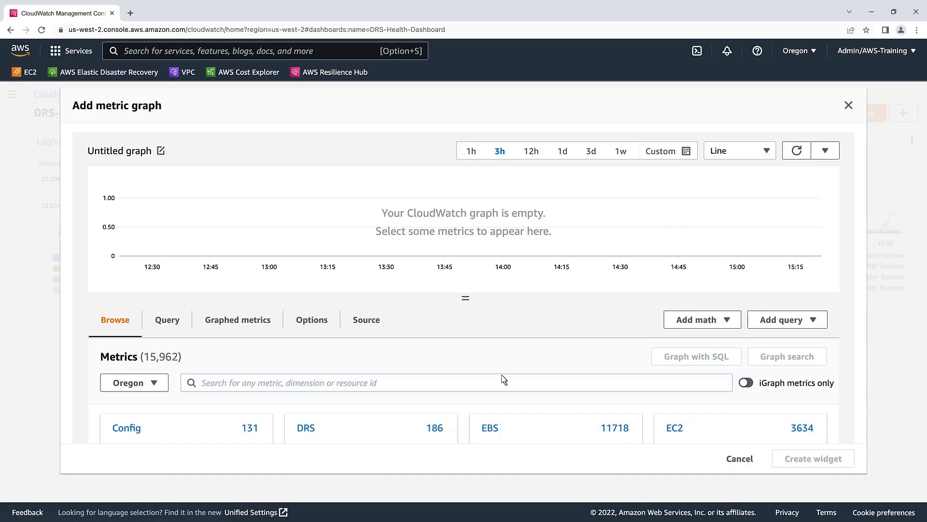
click(675, 428)
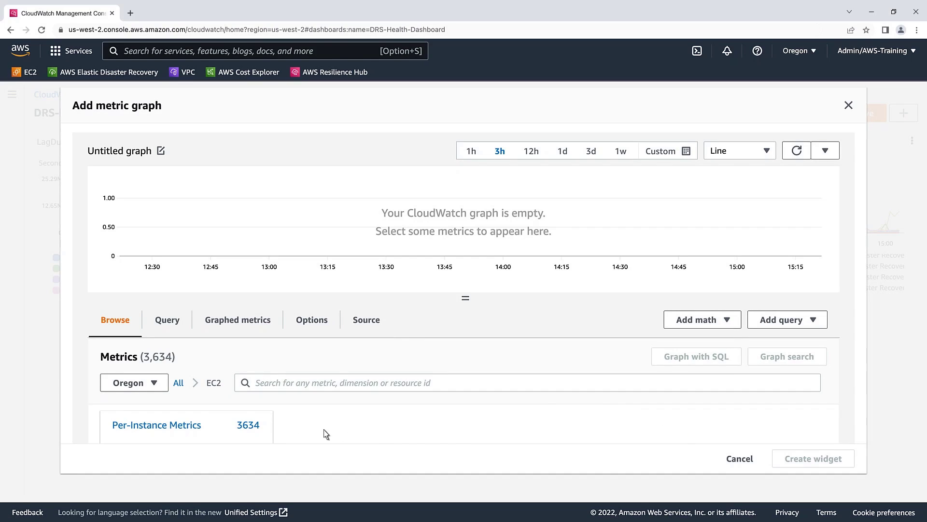
click(156, 425)
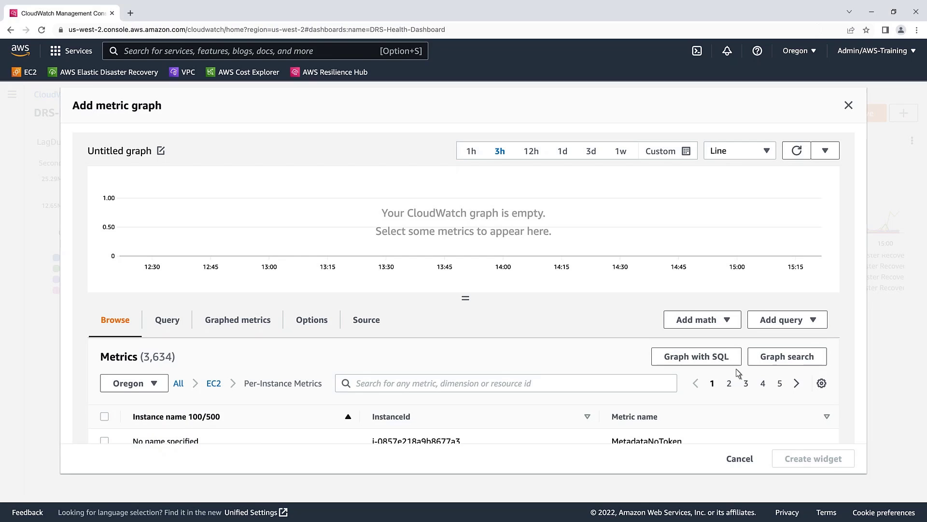
scroll(down, 3)
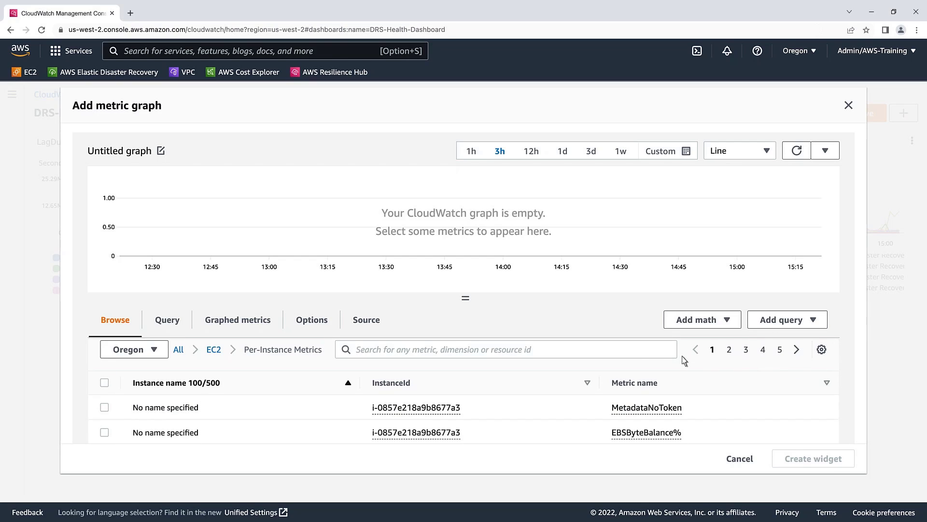
Filter to EBSIOBalance%, select the replication server instances and create the widget.
text(EBSIOBalance%)
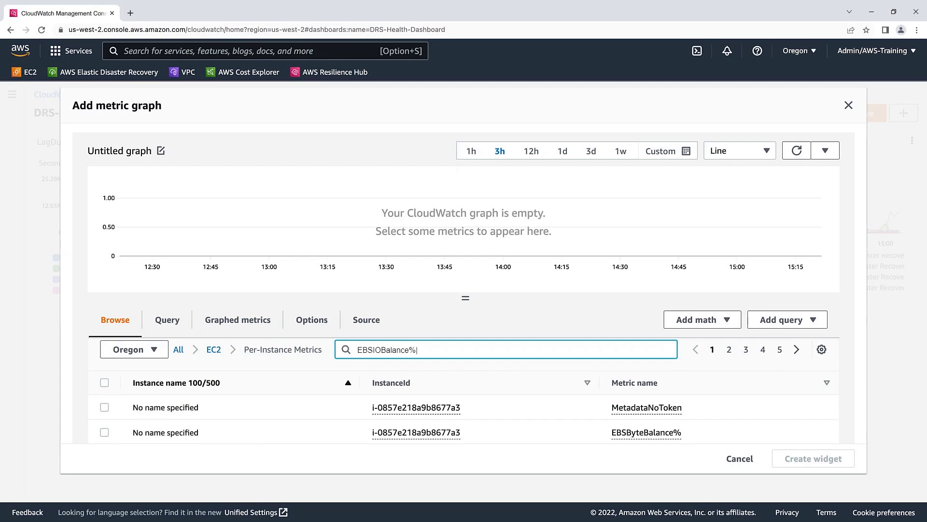
key(Return)
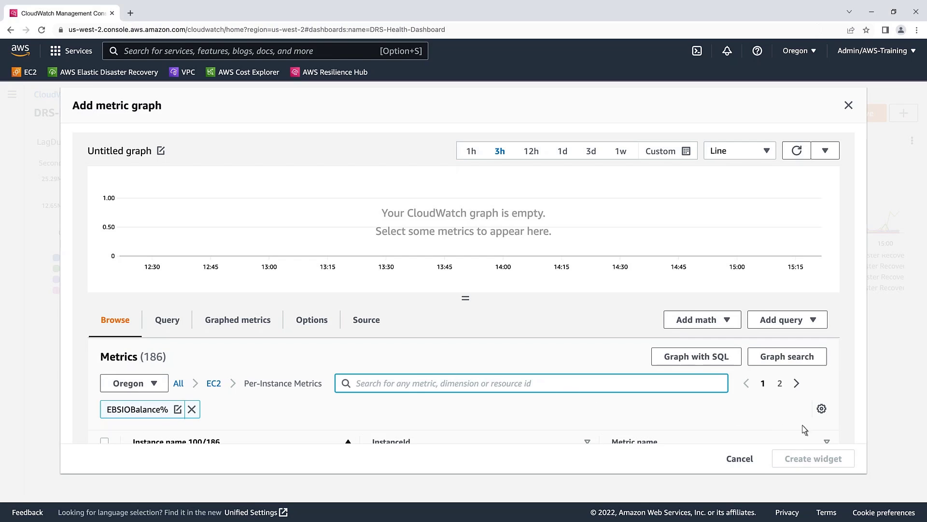
scroll(down, 3)
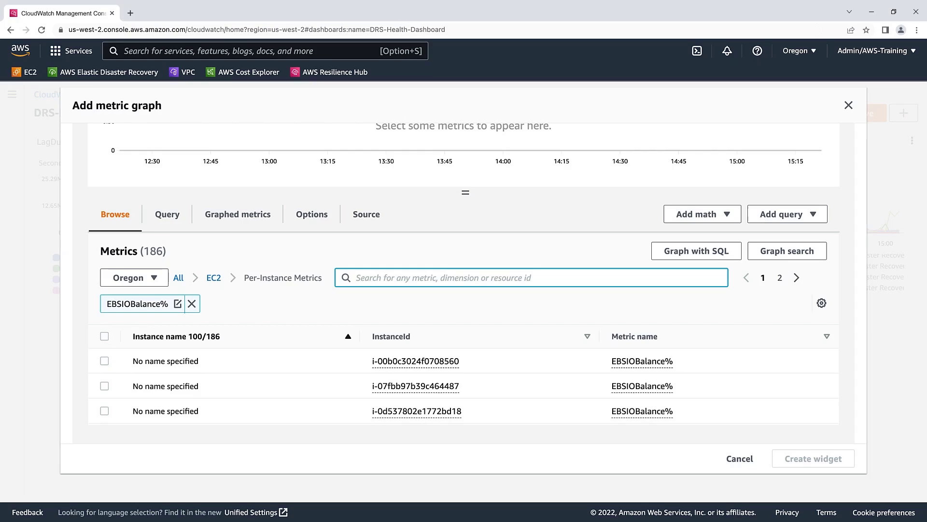
mouse_move(636, 396)
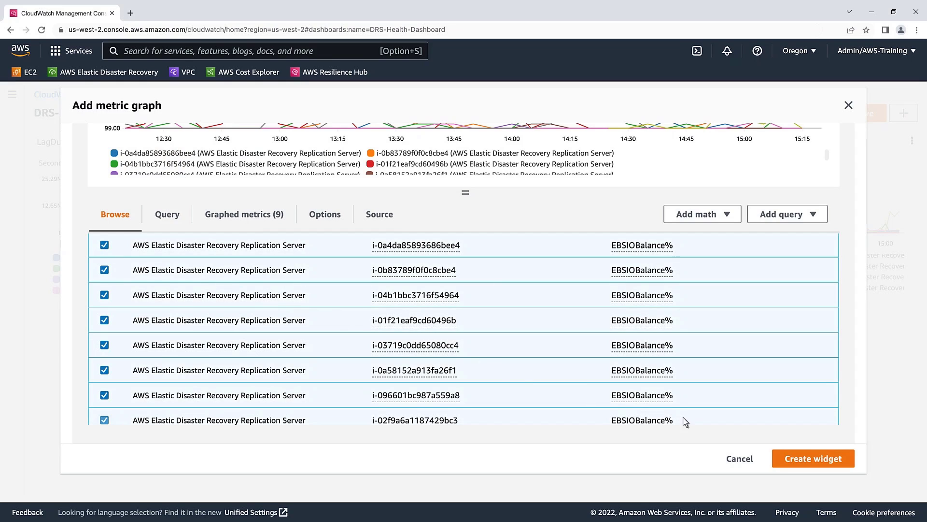
click(813, 458)
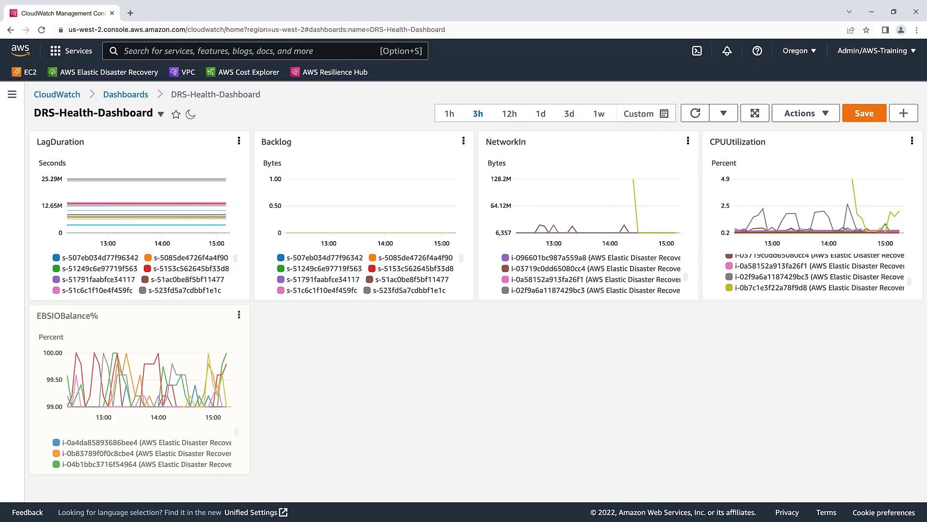
mouse_move(555, 471)
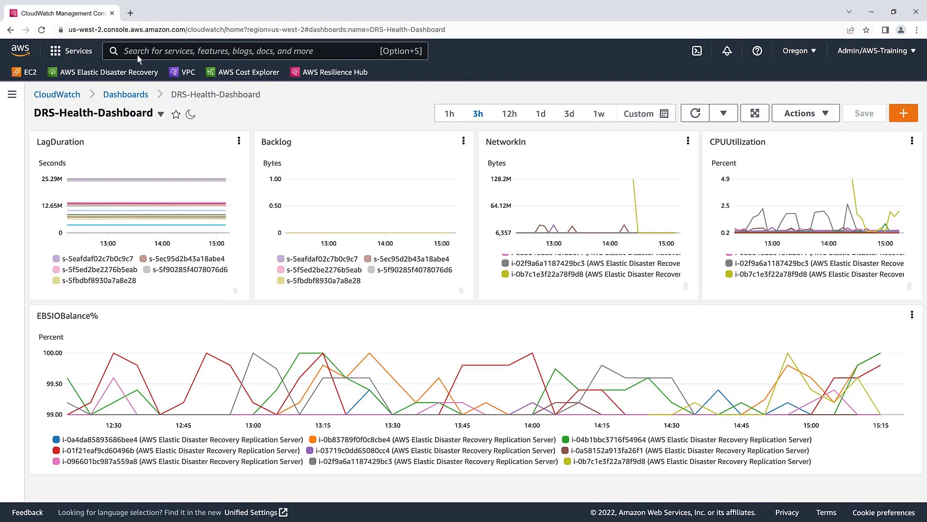
Open Simple Notification Service and begin a topic named drs-repl-monitoring.
text(sns)
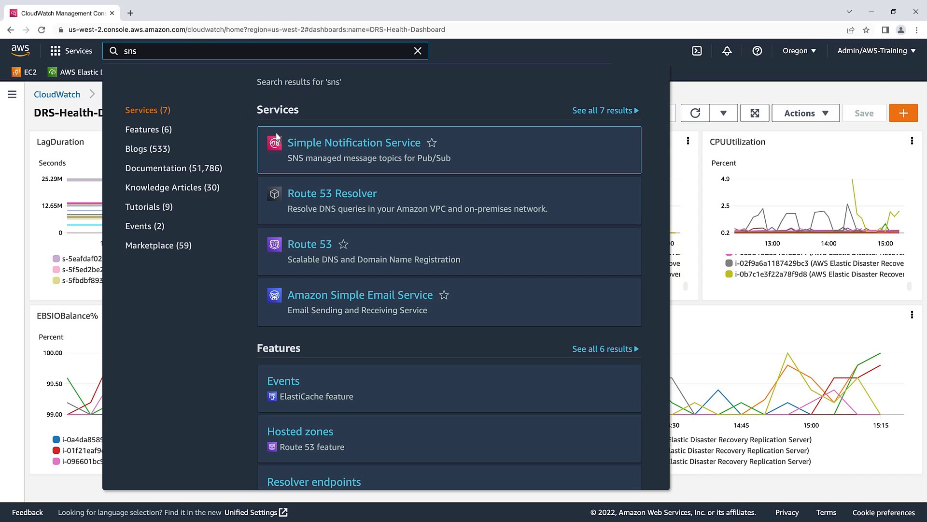
click(353, 143)
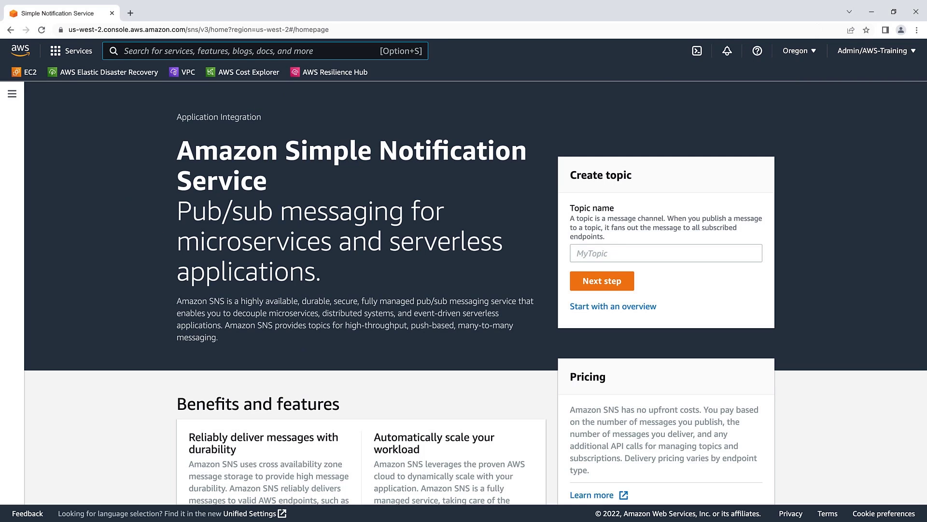
mouse_move(549, 249)
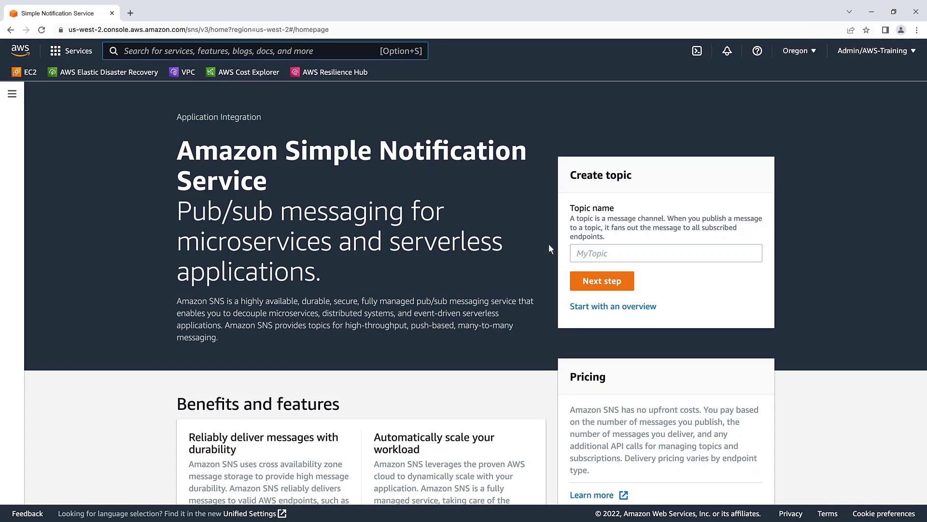
text(drs-repl-monitoring)
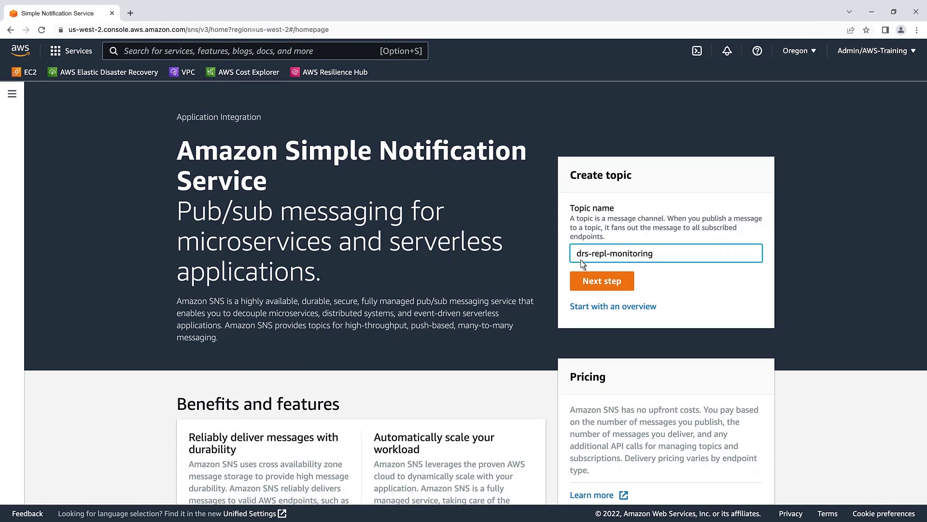
mouse_move(602, 287)
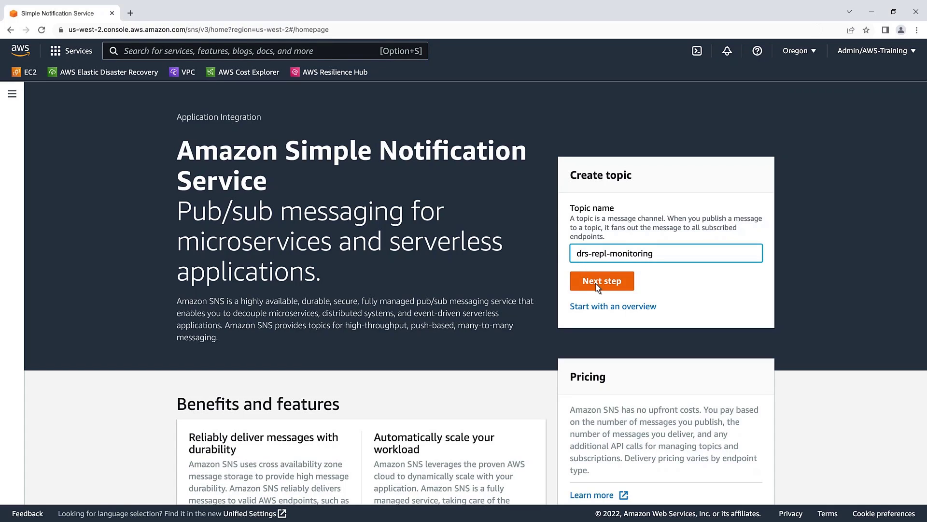
click(601, 280)
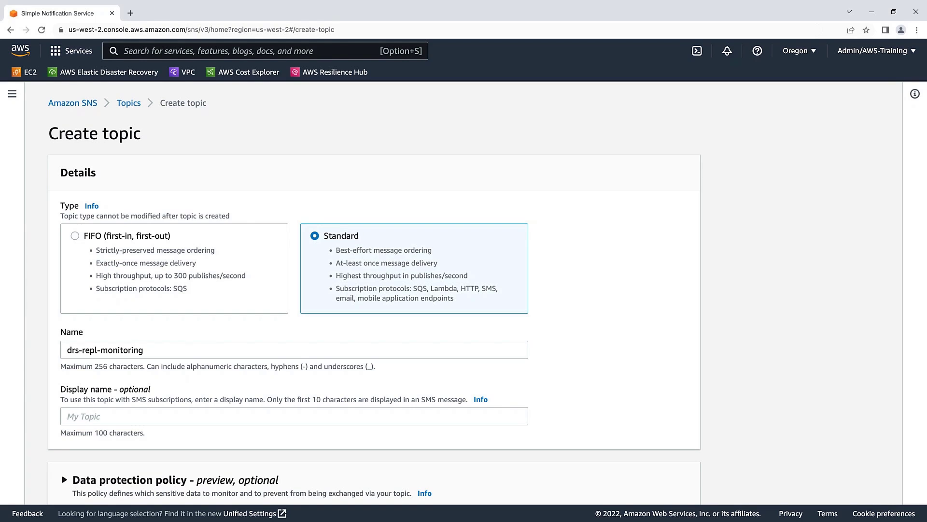
mouse_move(895, 501)
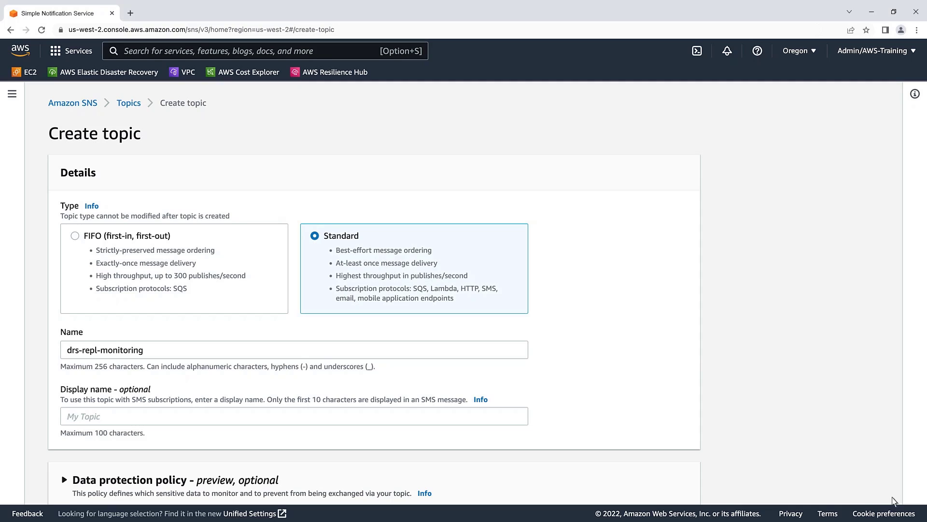
Tag the Standard topic with Name=DRS and create drs-repl-monitoring.
scroll(down, 3)
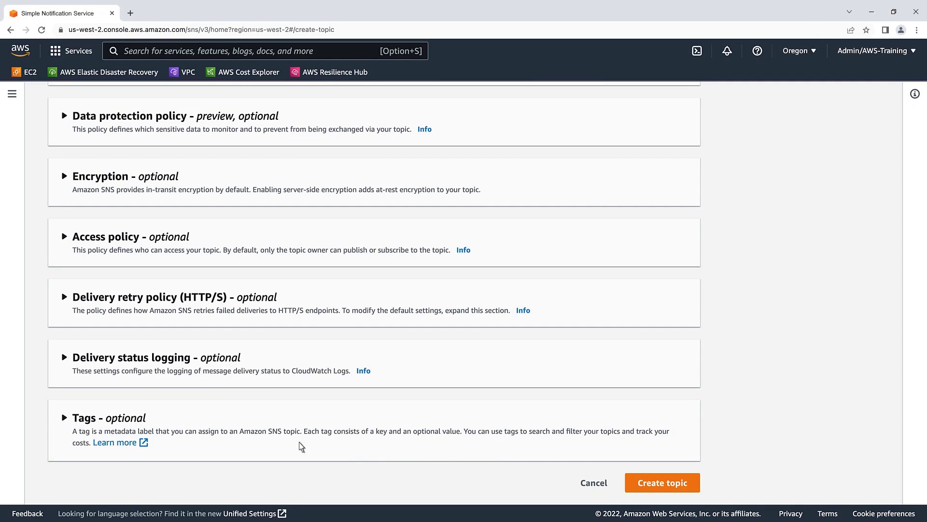
click(84, 418)
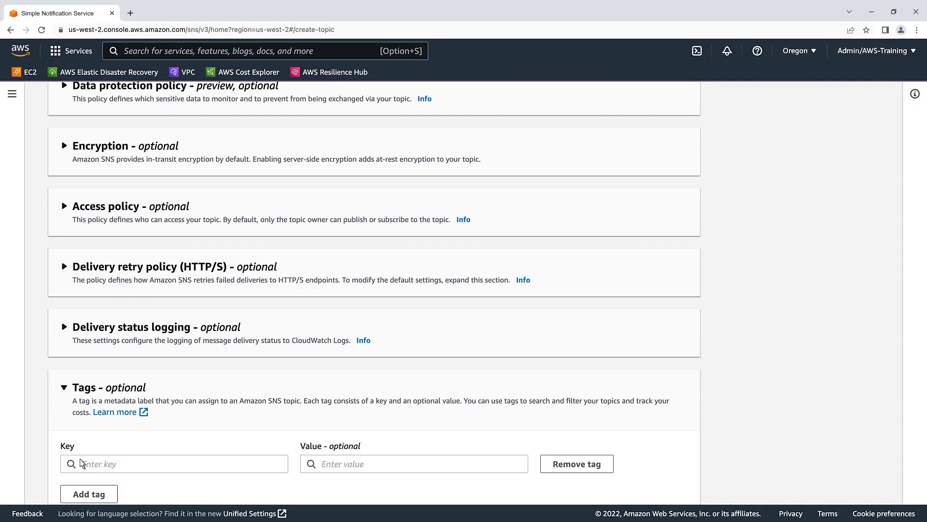
text(DR)
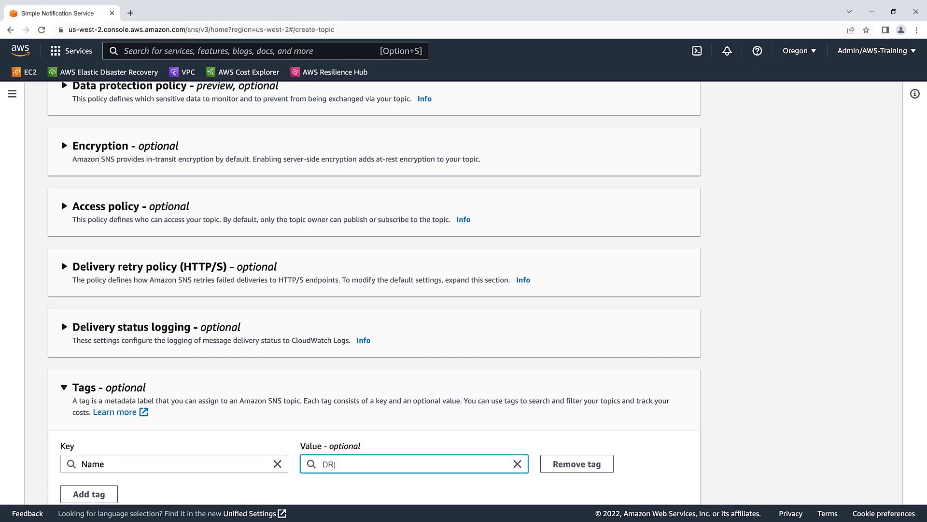
text(S)
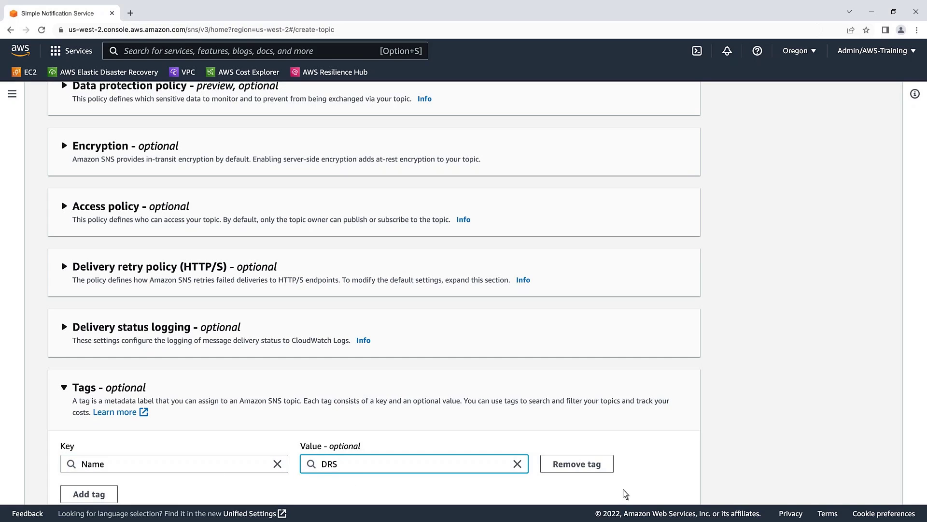
scroll(down, 3)
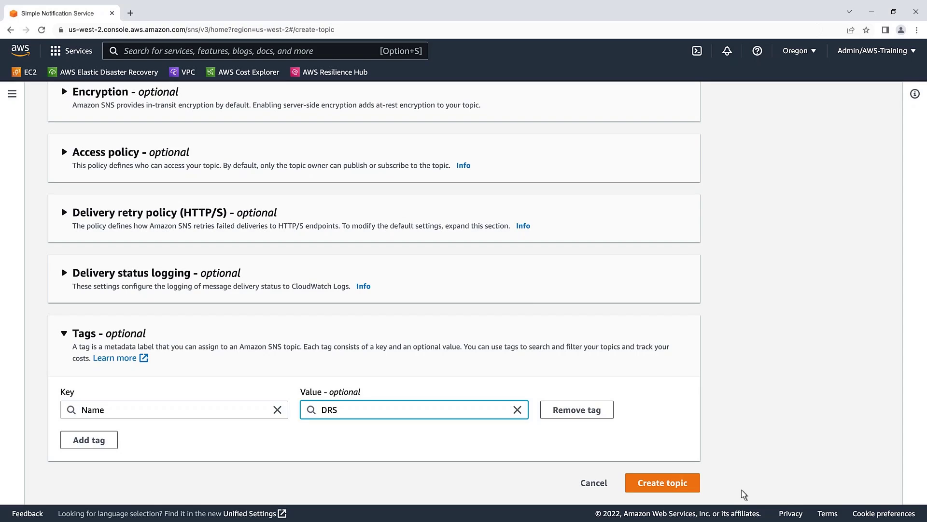
click(663, 483)
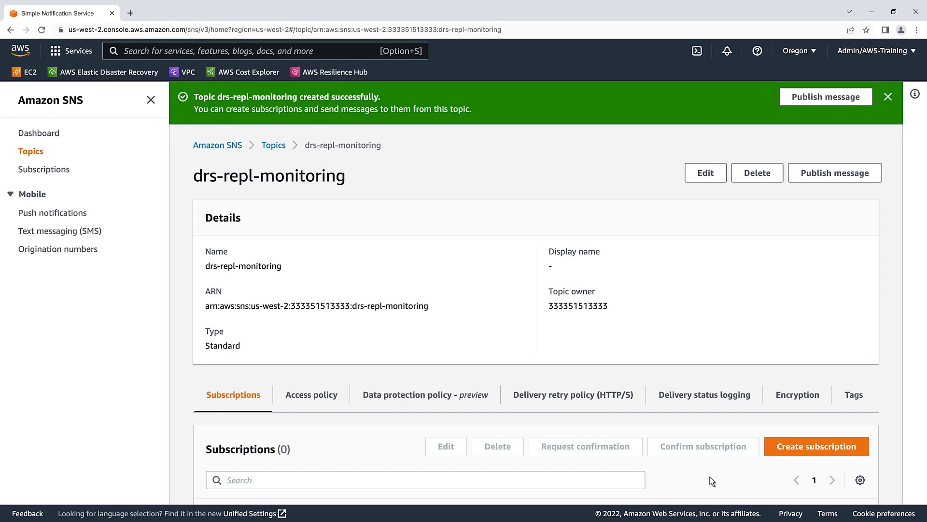
mouse_move(816, 446)
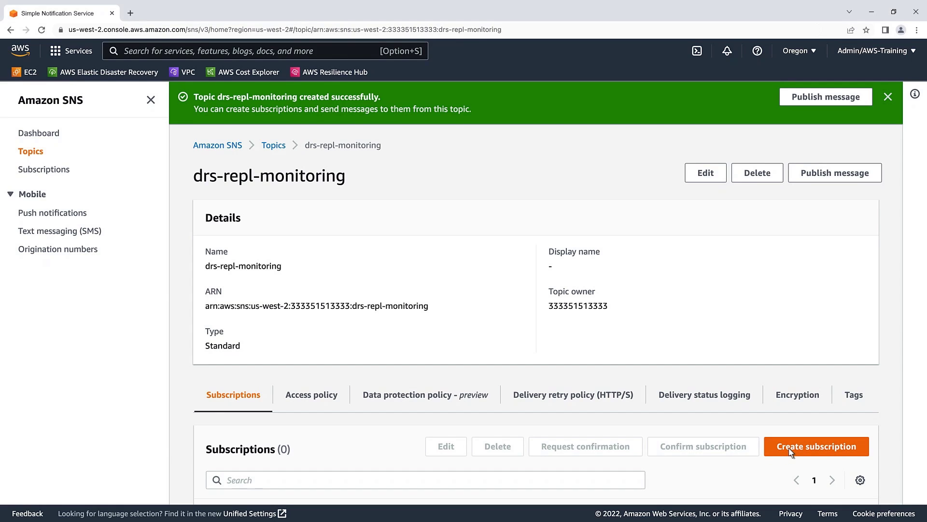
click(817, 447)
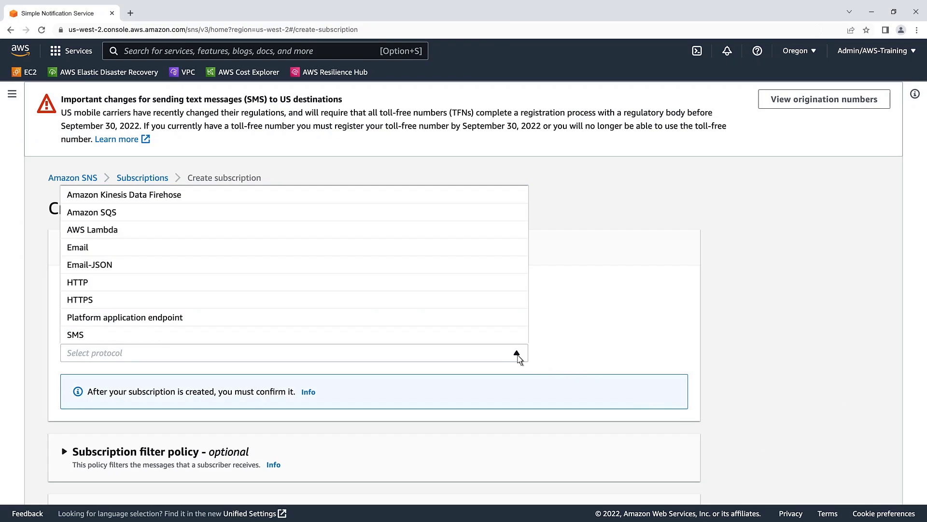
click(77, 246)
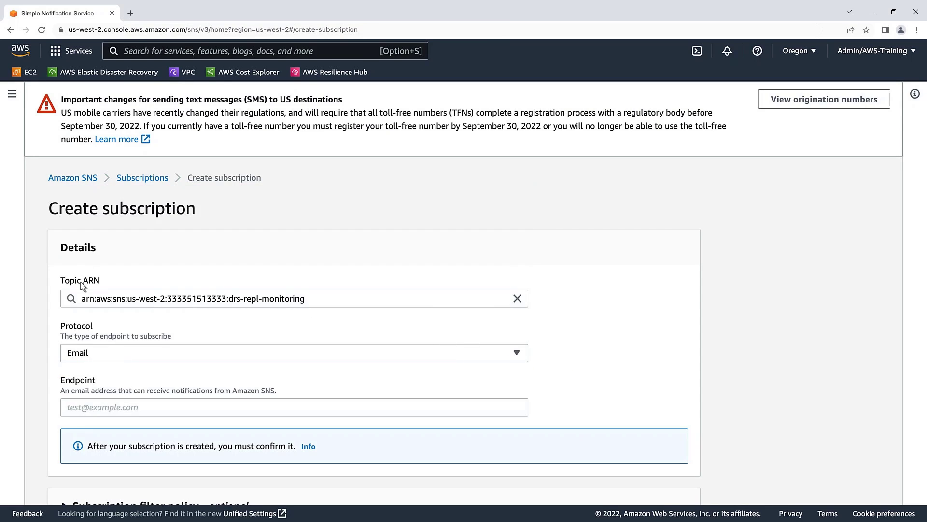
text(aws-train)
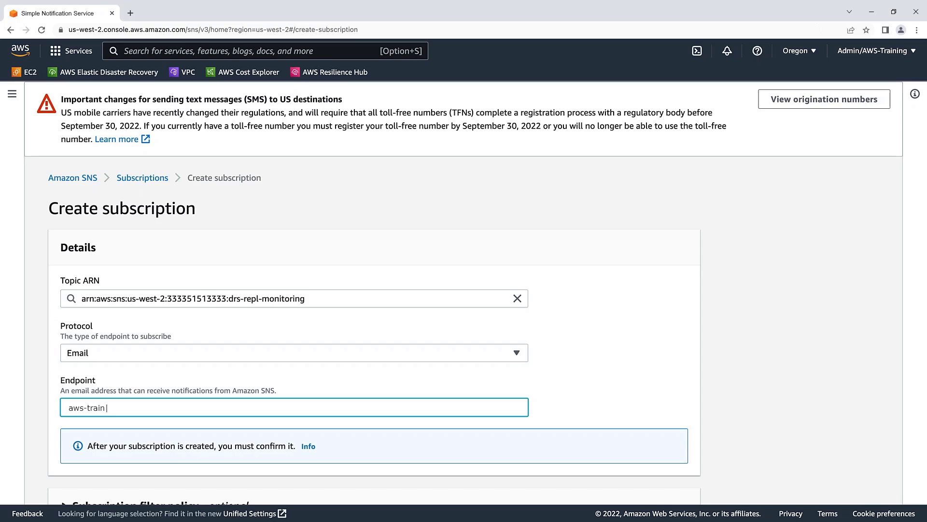
text(ing@example.com)
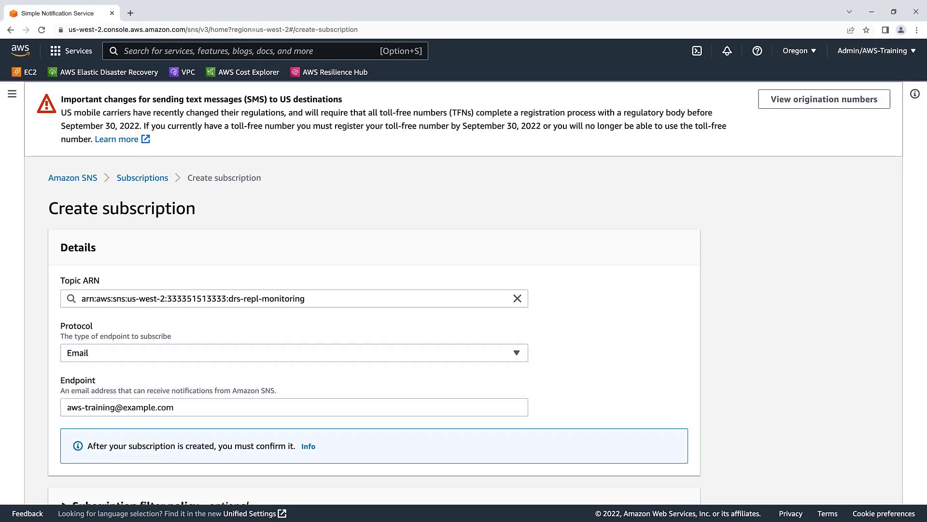
mouse_move(900, 505)
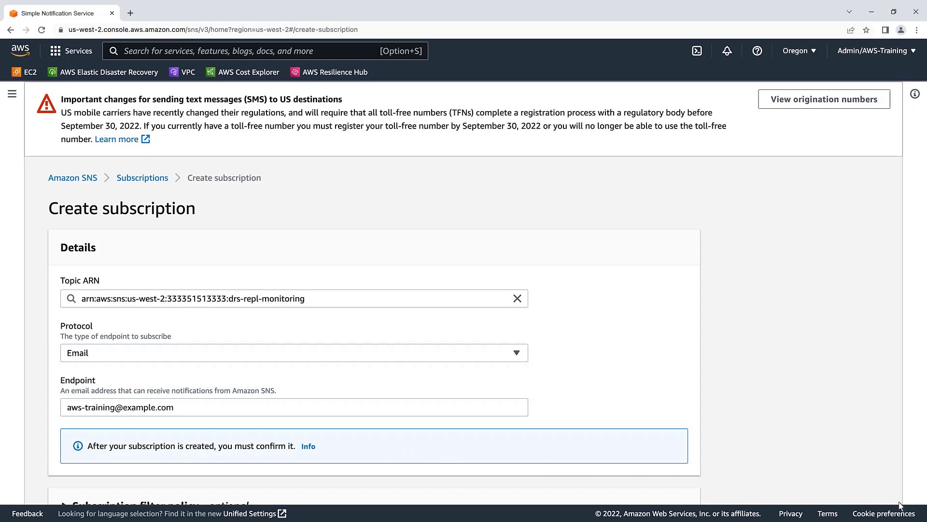
scroll(down, 3)
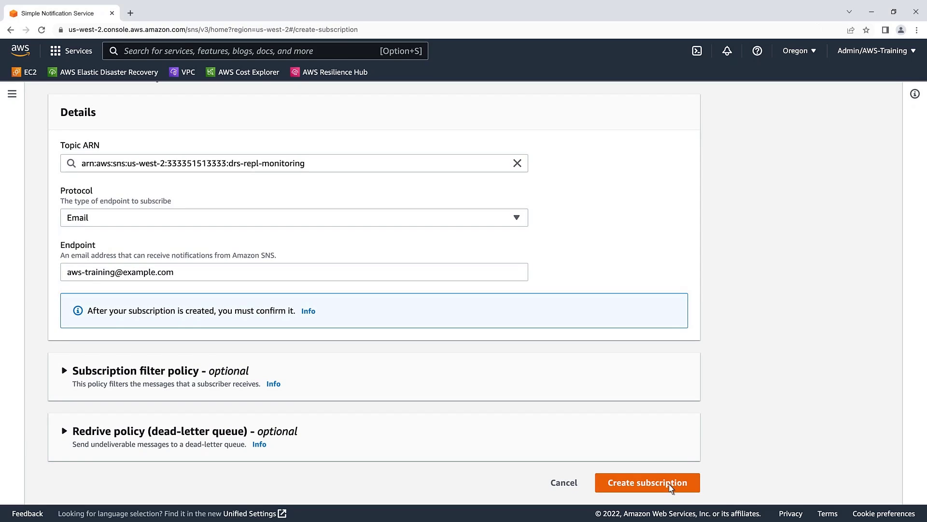
click(647, 482)
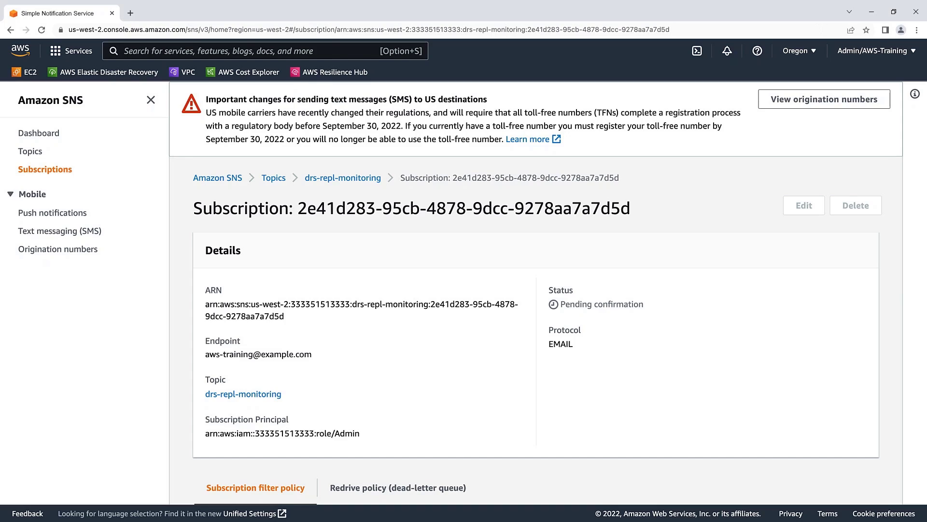
mouse_move(101, 77)
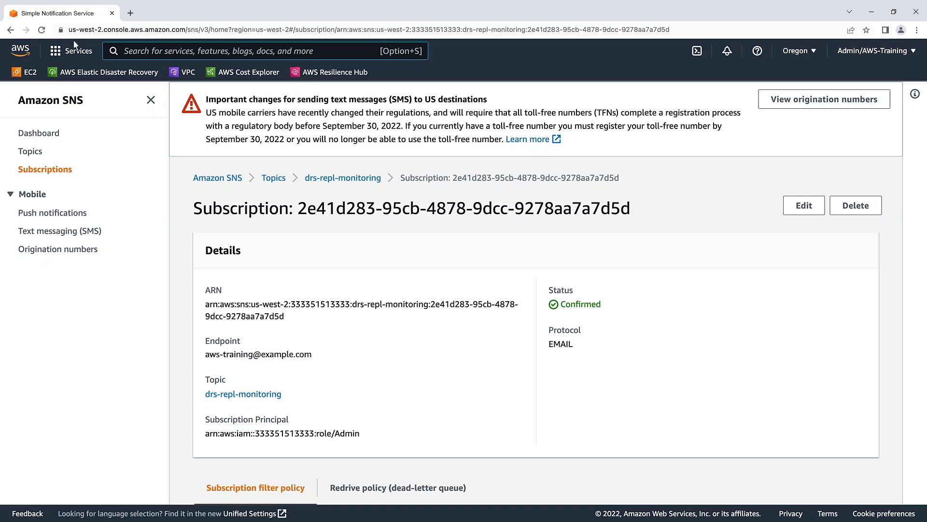
Start a new EventBridge rule named drs-replication-monitoring and continue to the event pattern.
text(eventbridge)
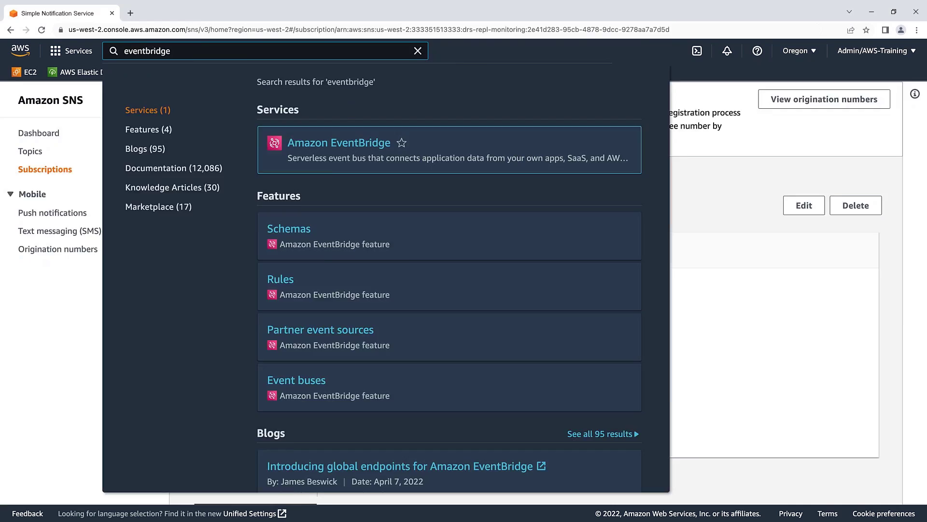
click(338, 142)
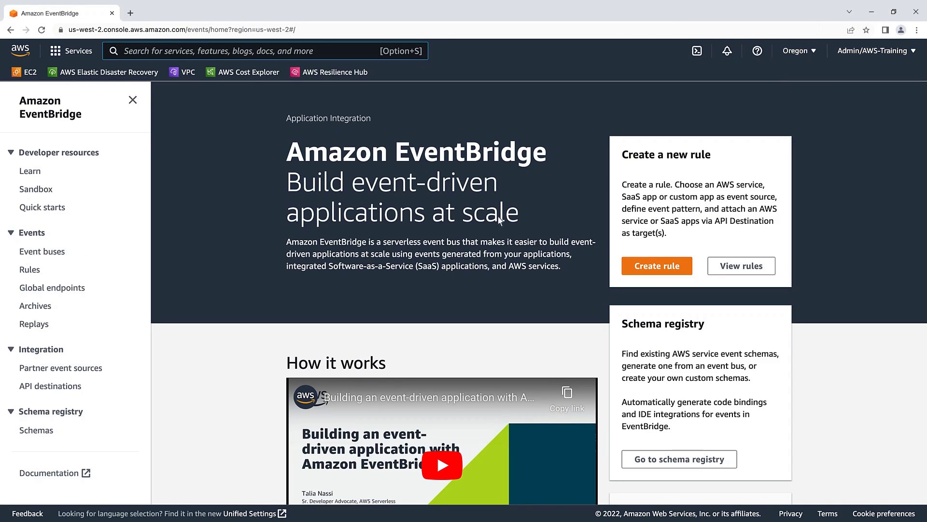
click(657, 265)
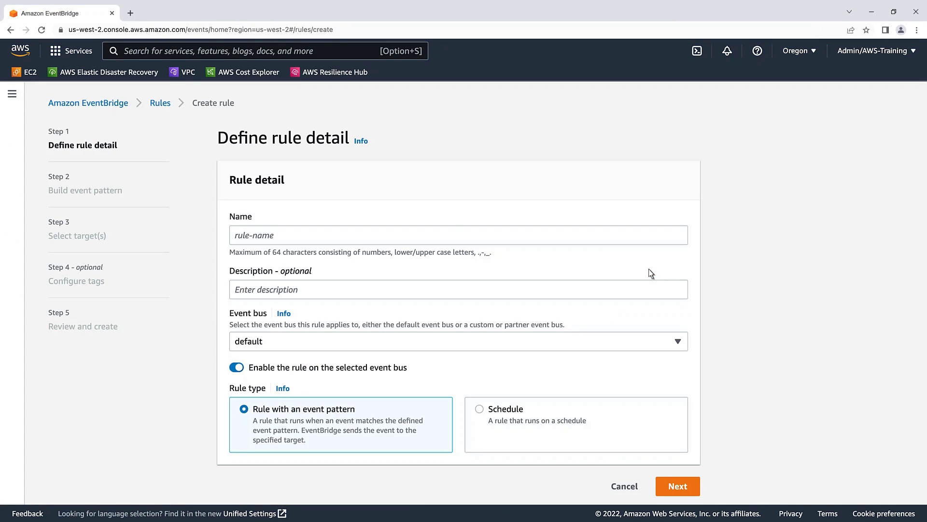
text(drs-re)
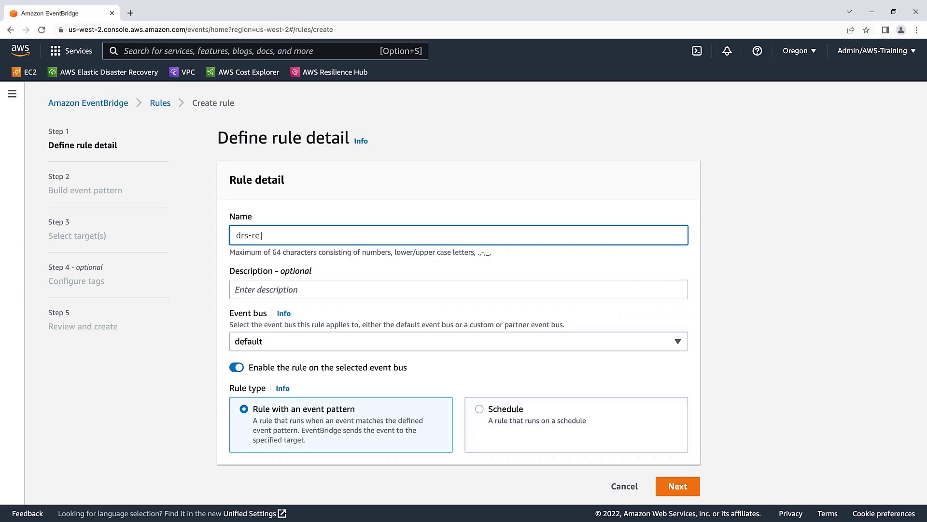
text(plication-monitoring)
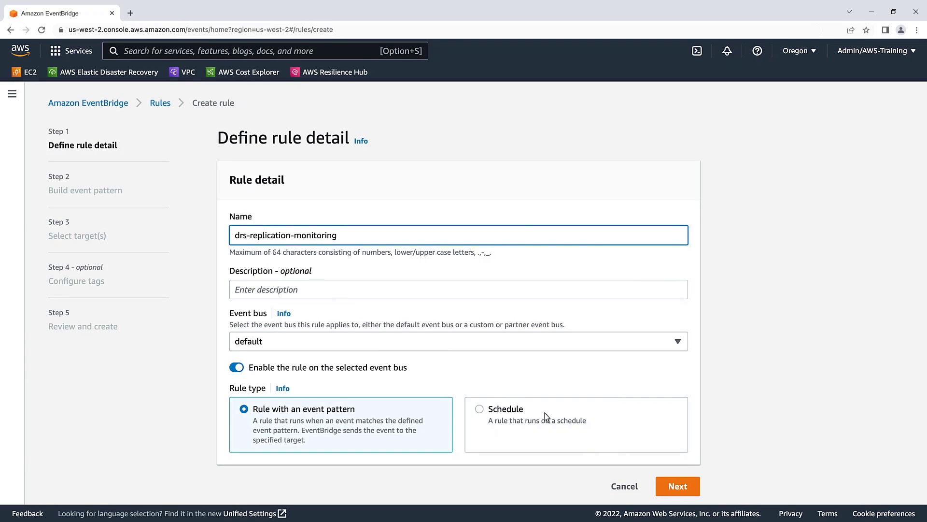
click(677, 486)
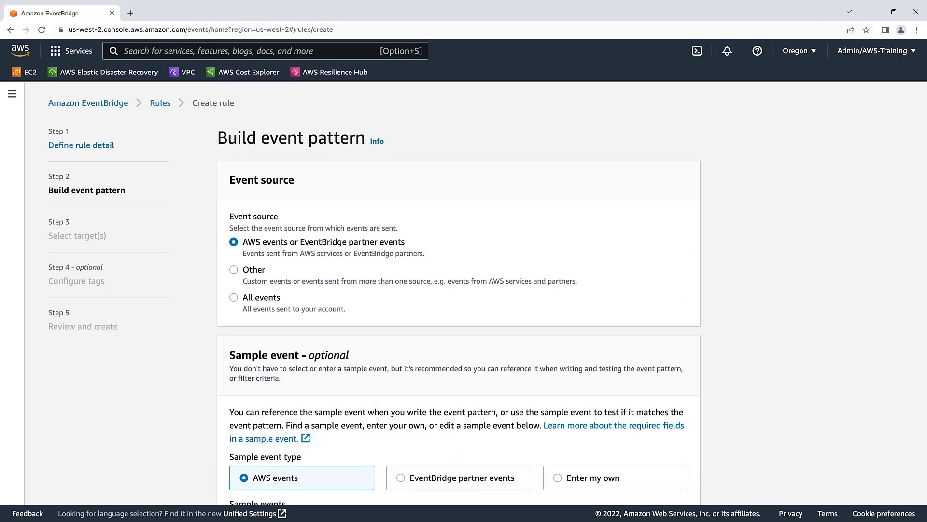
mouse_move(725, 492)
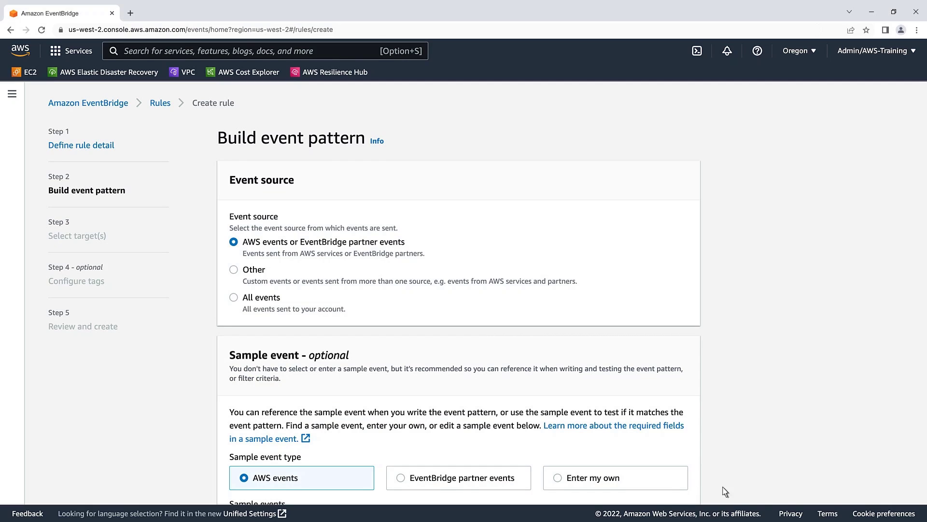
Match Elastic Disaster Recovery Service events of type DRS Source Server Data Replication Stalled Change.
scroll(down, 3)
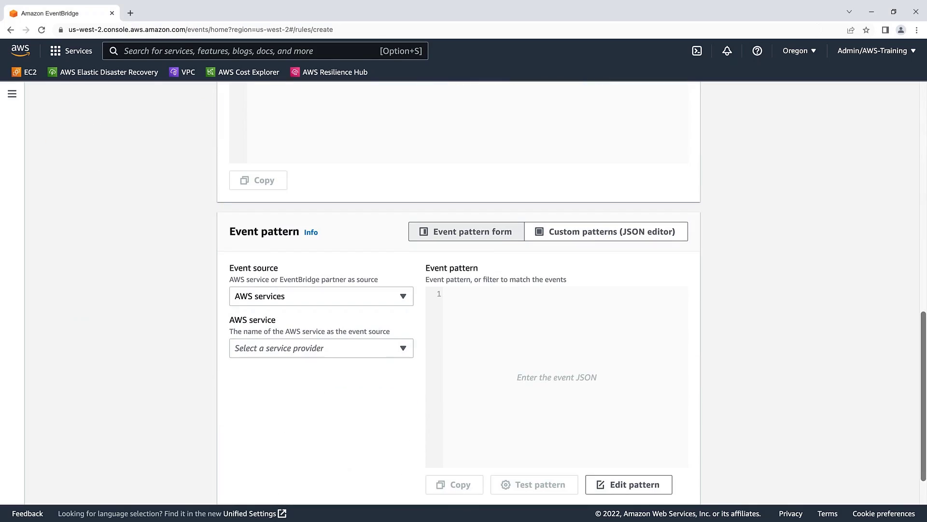
mouse_move(523, 344)
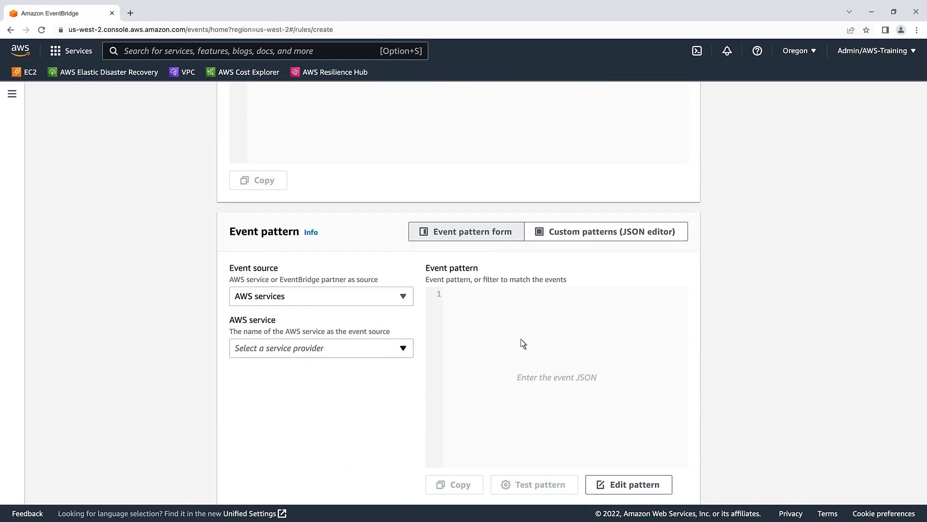
click(321, 296)
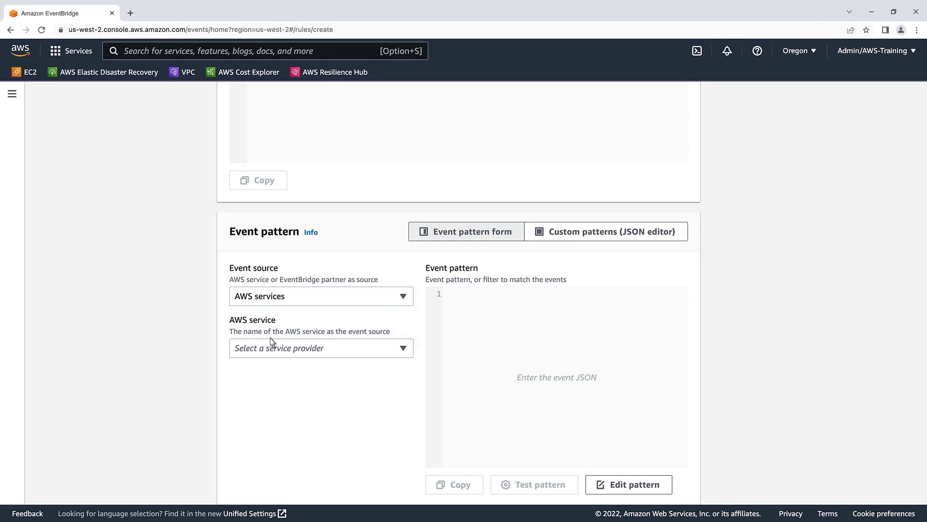
click(321, 348)
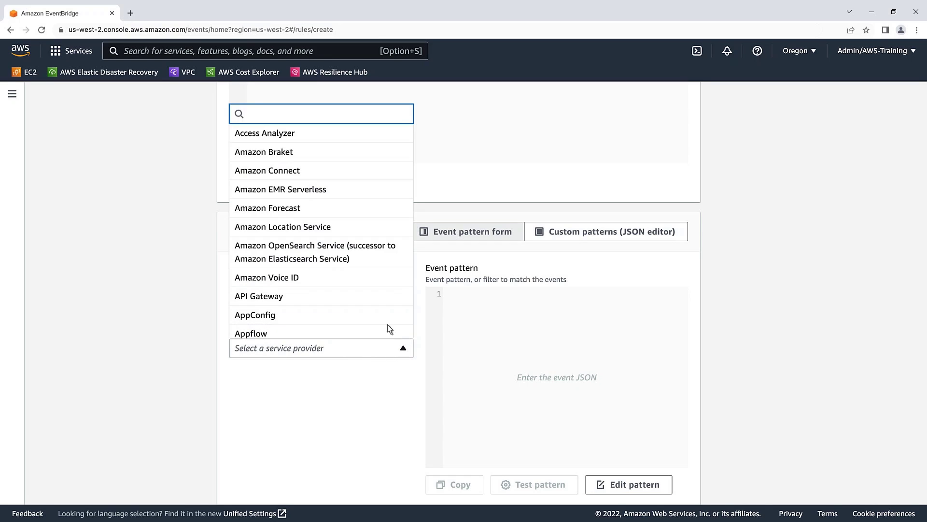
text(elastic disaster recovery service)
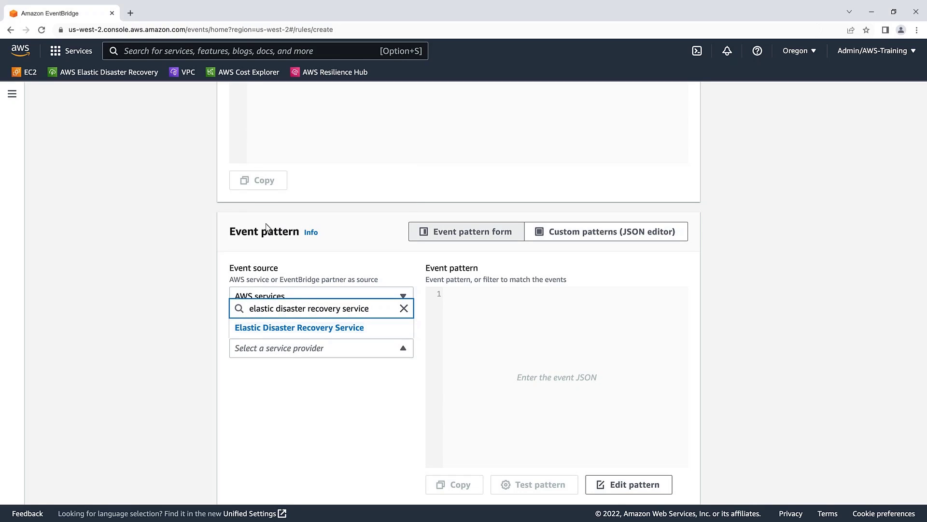
click(299, 328)
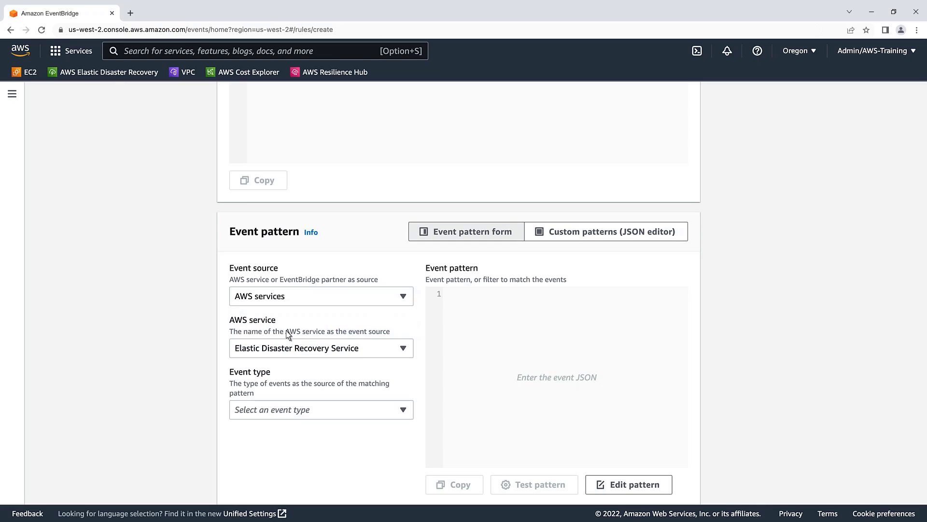
click(321, 410)
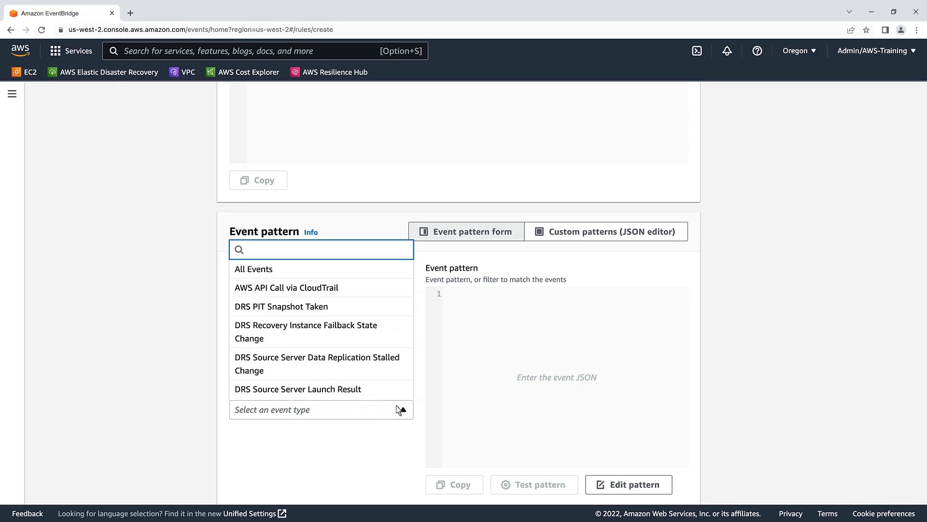
click(317, 363)
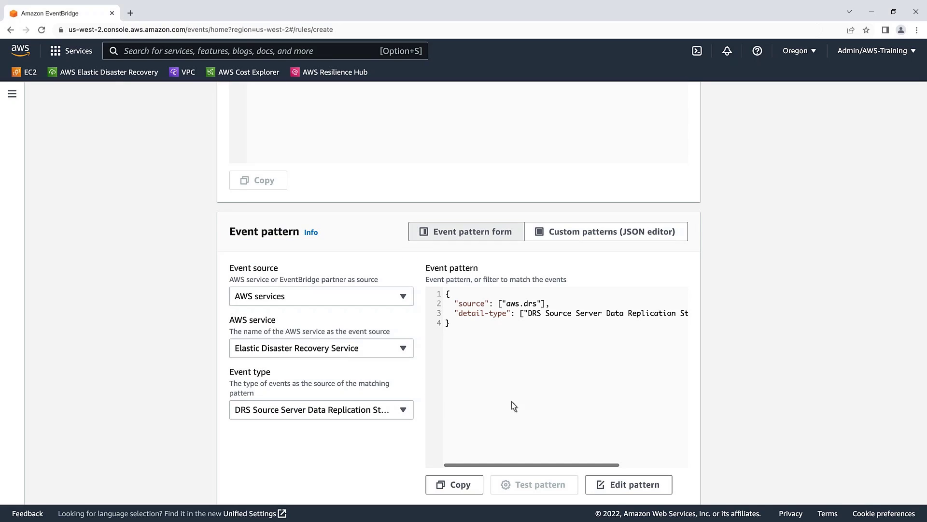
scroll(down, 3)
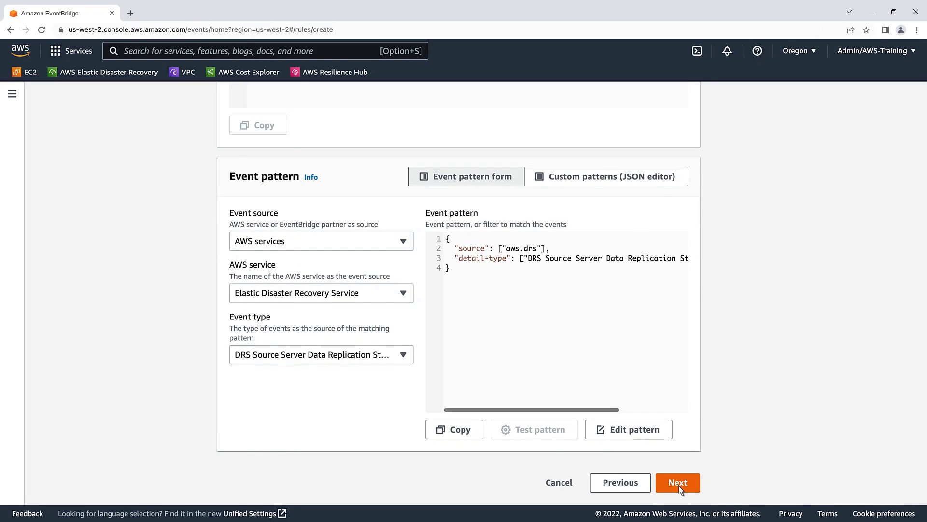
Target the drs-repl-monitoring SNS topic and skip tags to reach the review page.
click(677, 482)
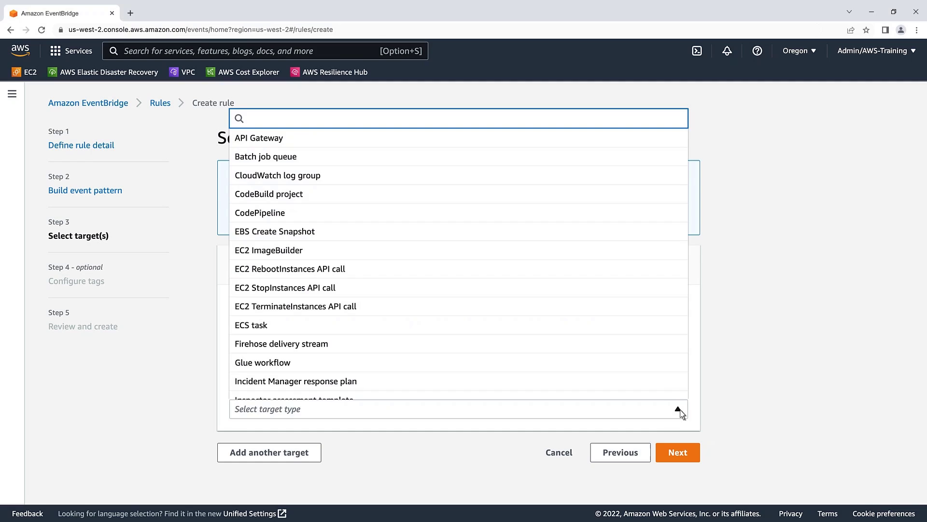
text(sns)
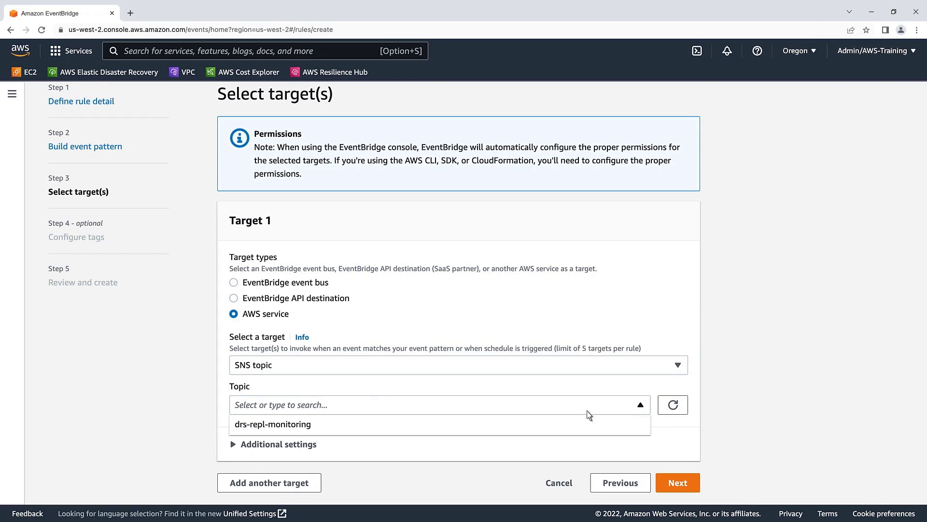
click(272, 425)
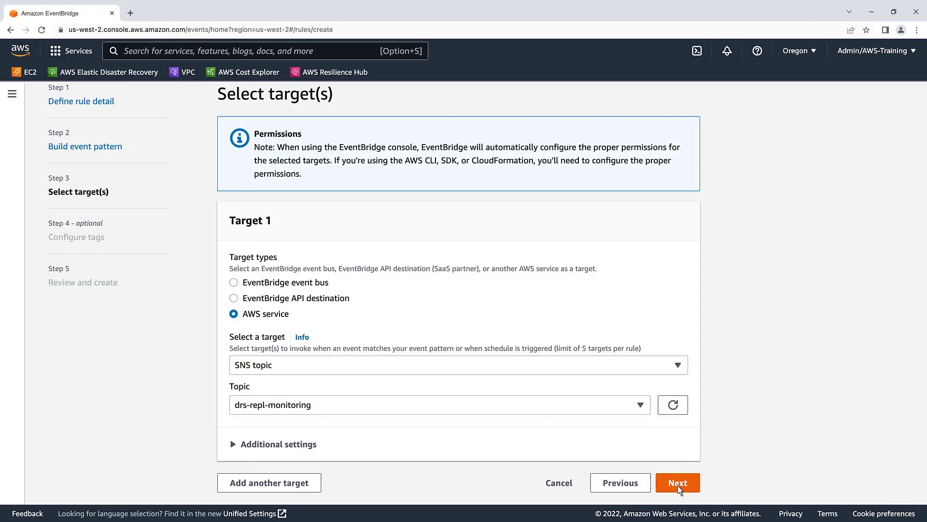
click(678, 482)
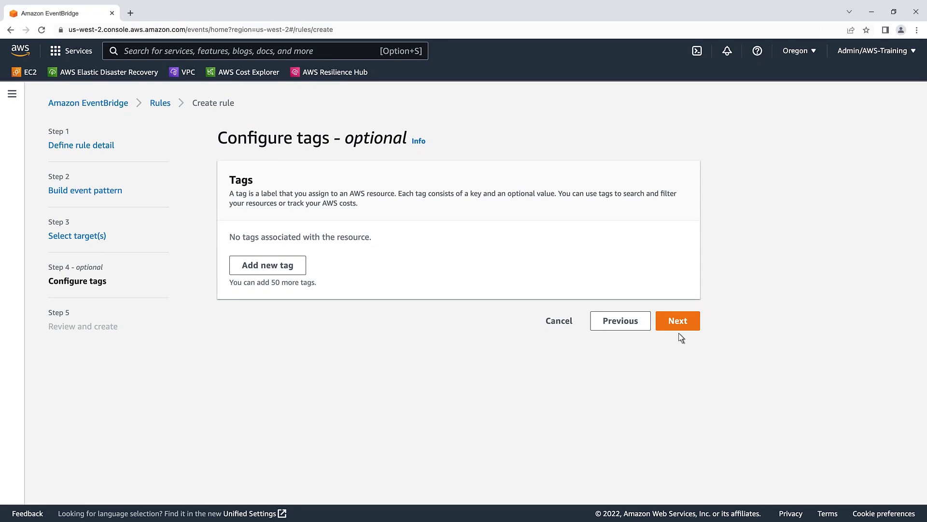
click(677, 321)
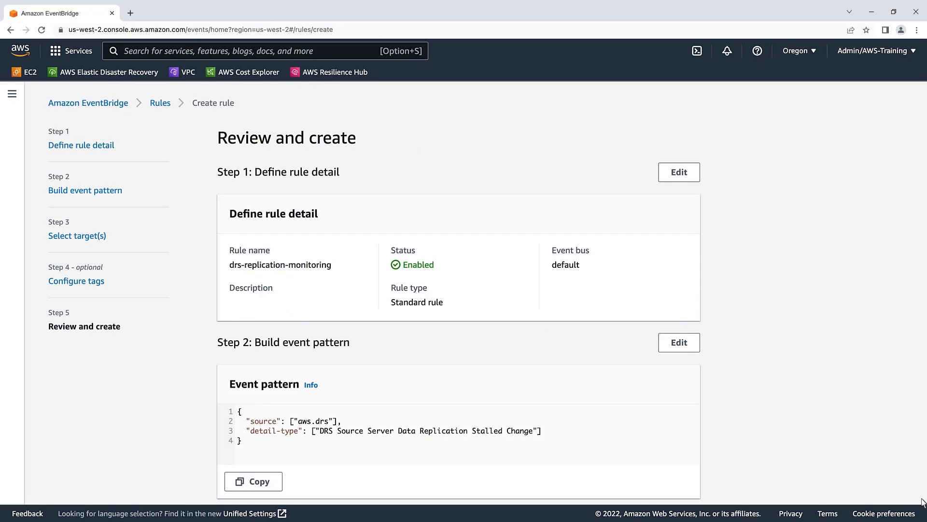
Create the rule and open drs-replication-monitoring's details from the Rules list.
scroll(down, 3)
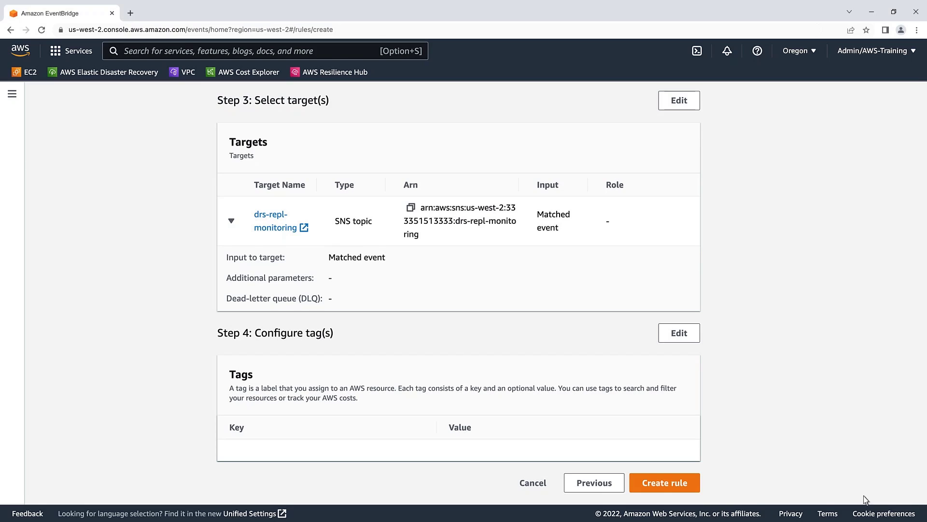
click(664, 482)
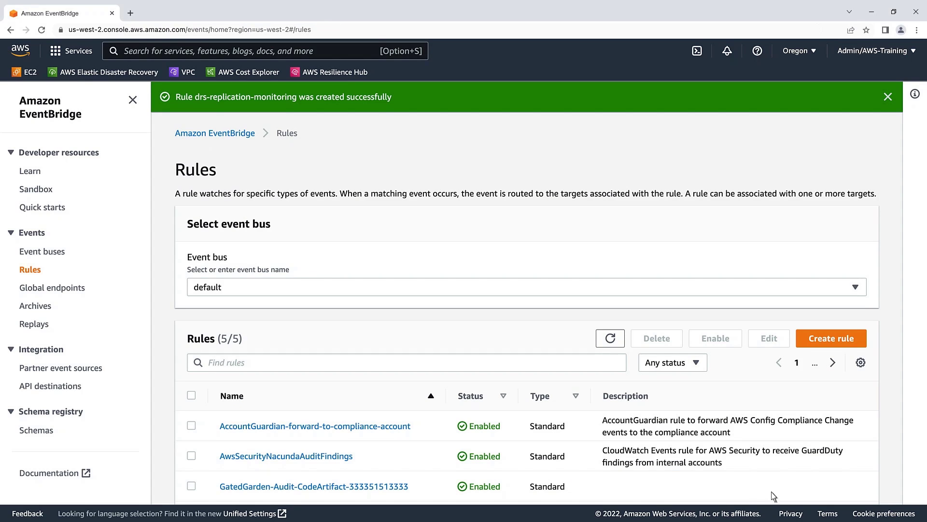
click(888, 97)
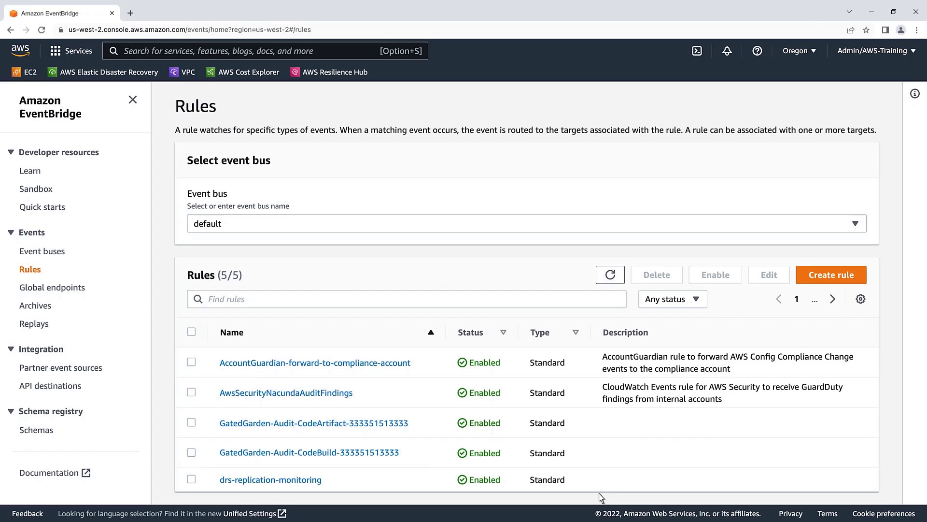
click(271, 479)
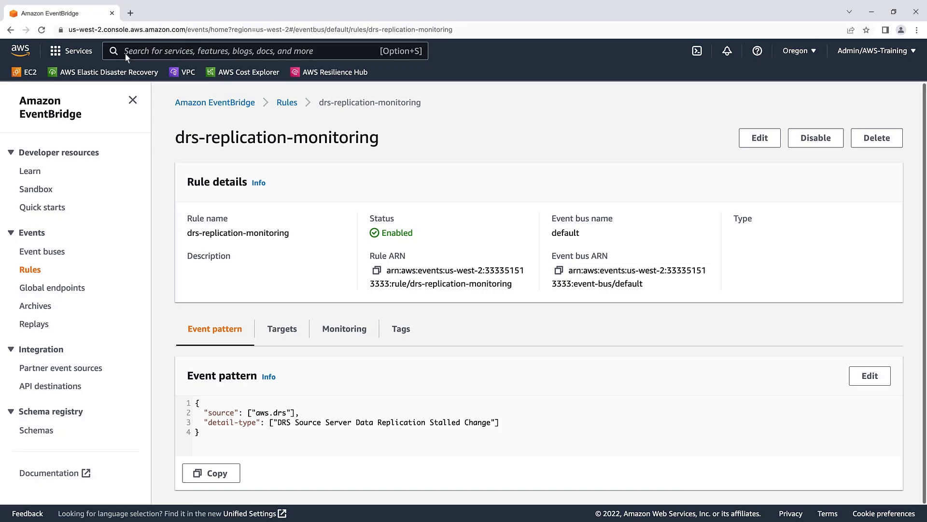
Return to CloudWatch Dashboards and open DRS-Health-Dashboard showing its five widgets.
text(cloudwatch)
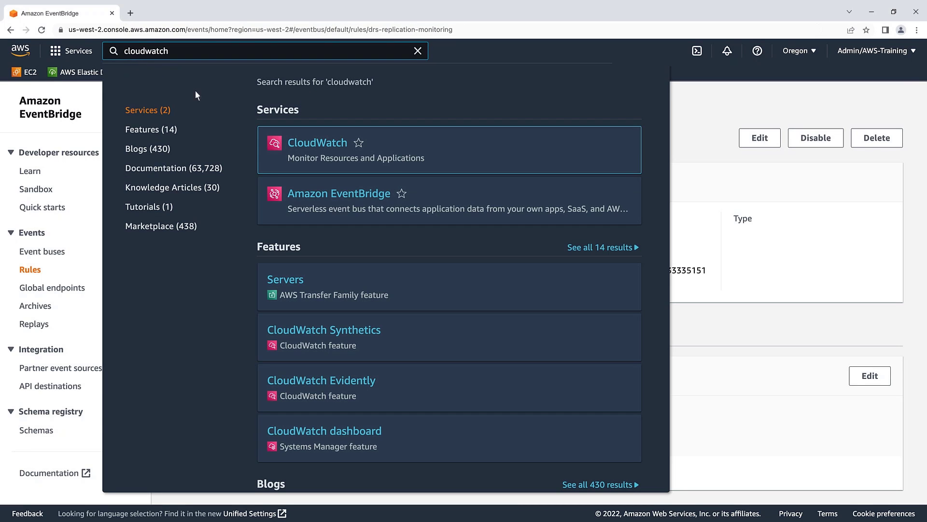
click(317, 143)
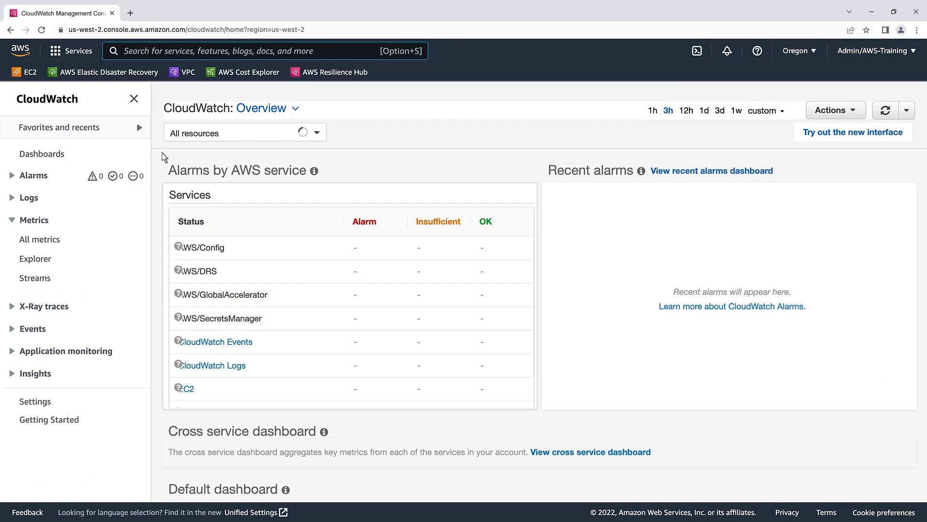
click(41, 153)
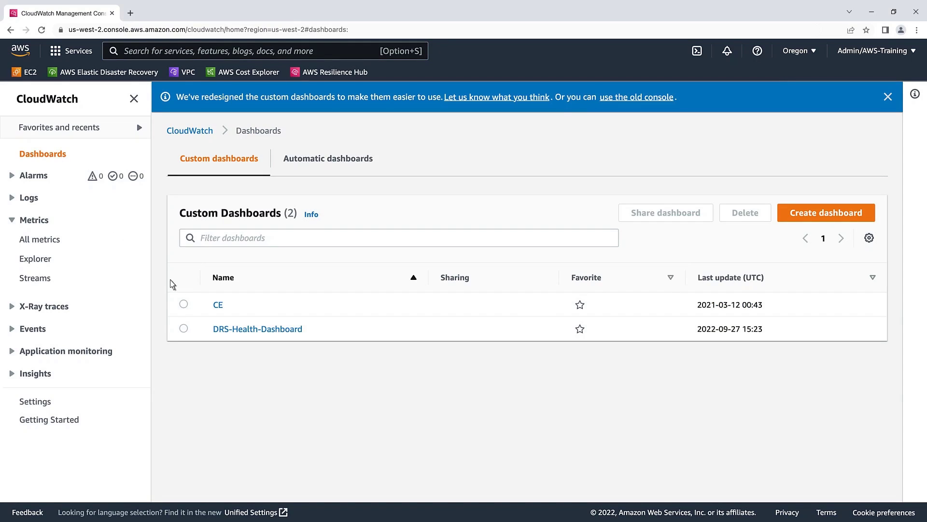
click(256, 328)
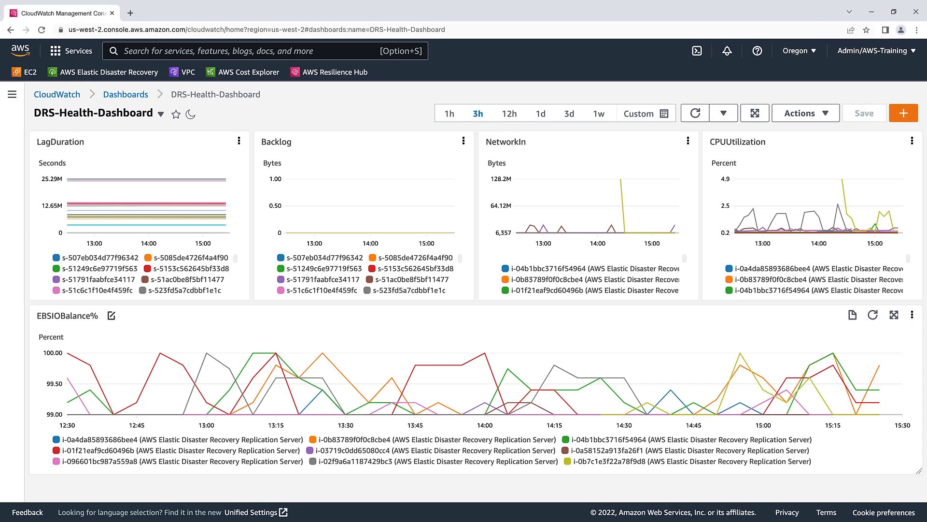